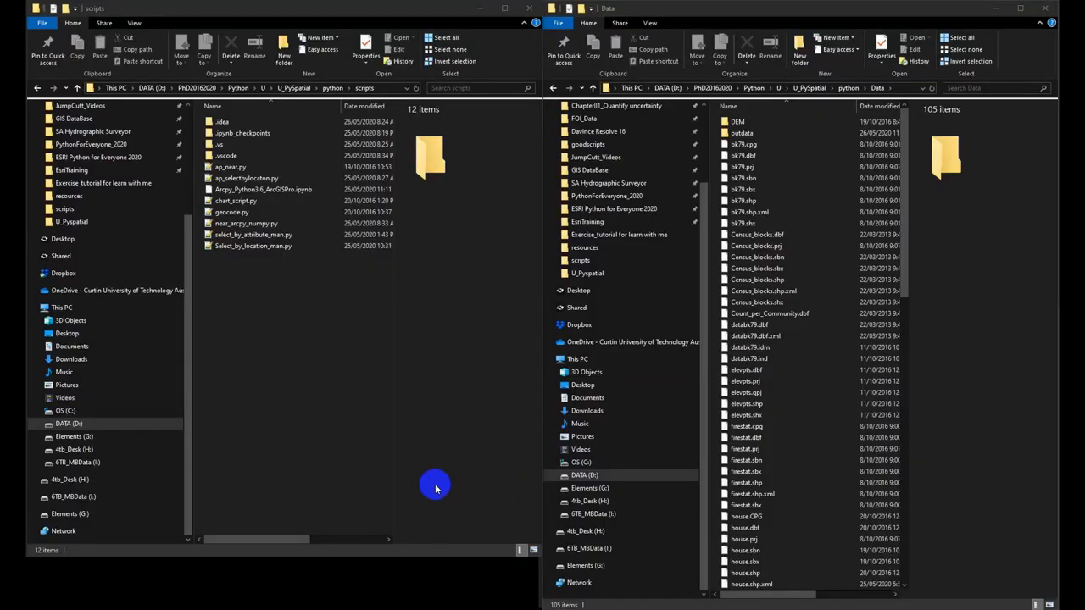
mouse_move(428, 470)
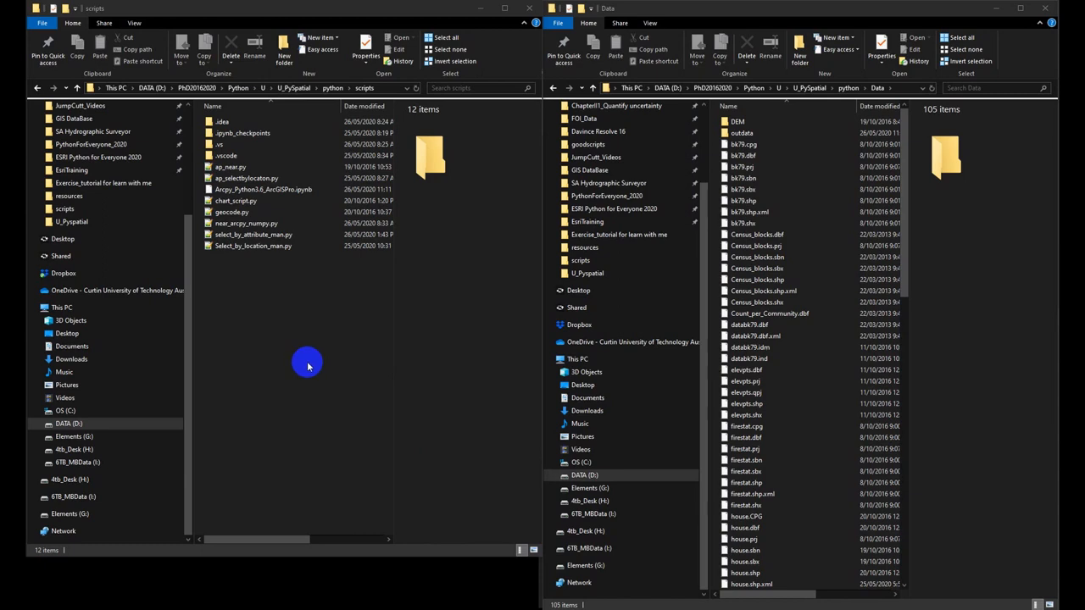
mouse_move(270, 334)
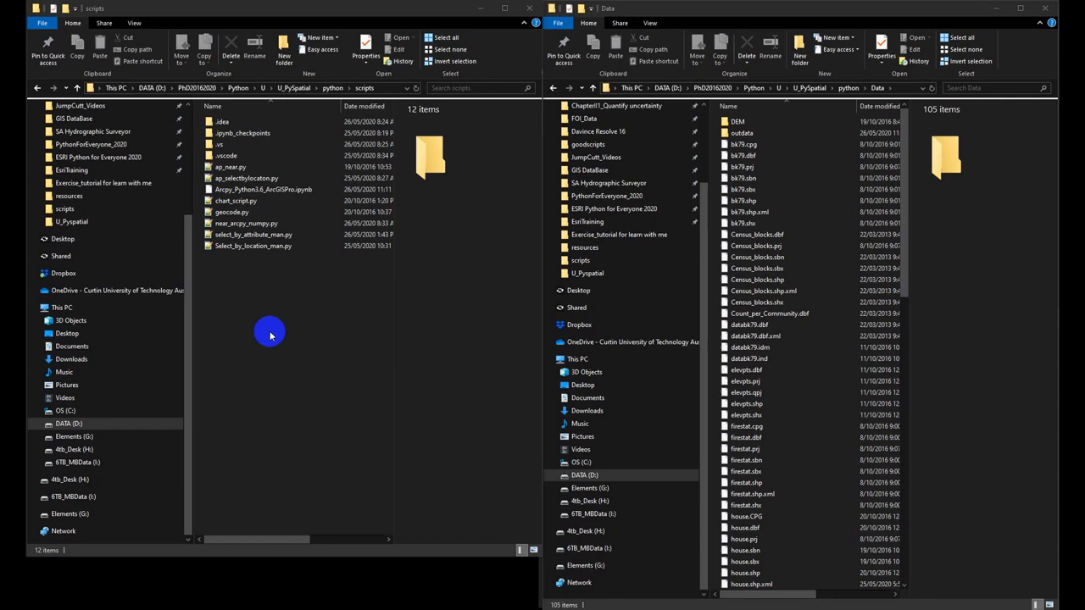
Open select_by_attribute_man.py from File Explorer in Visual Studio Code using Open with Code
click(252, 233)
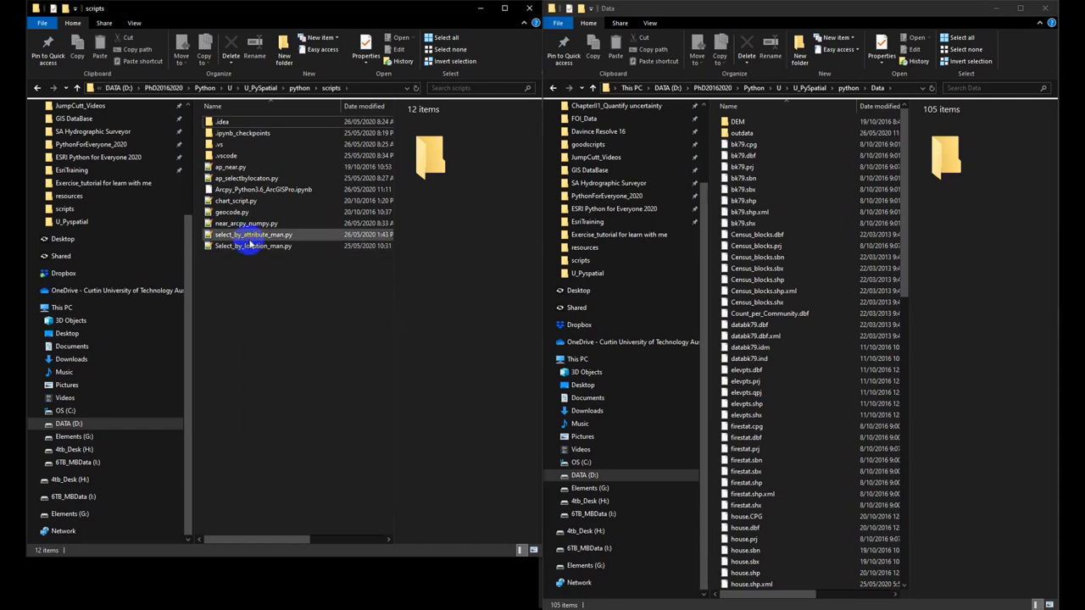
right_click(253, 235)
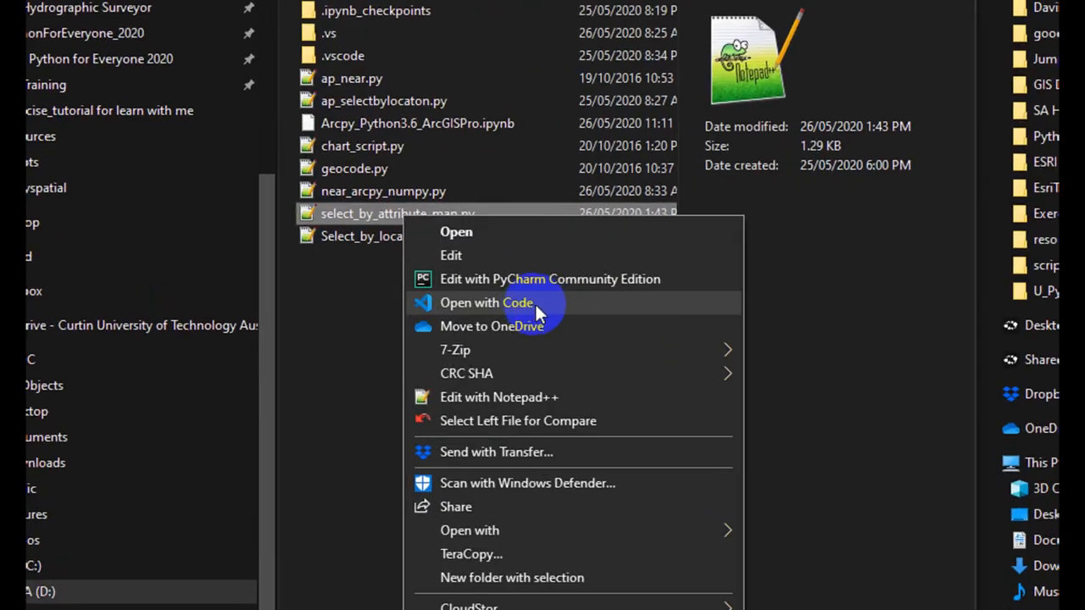
click(486, 303)
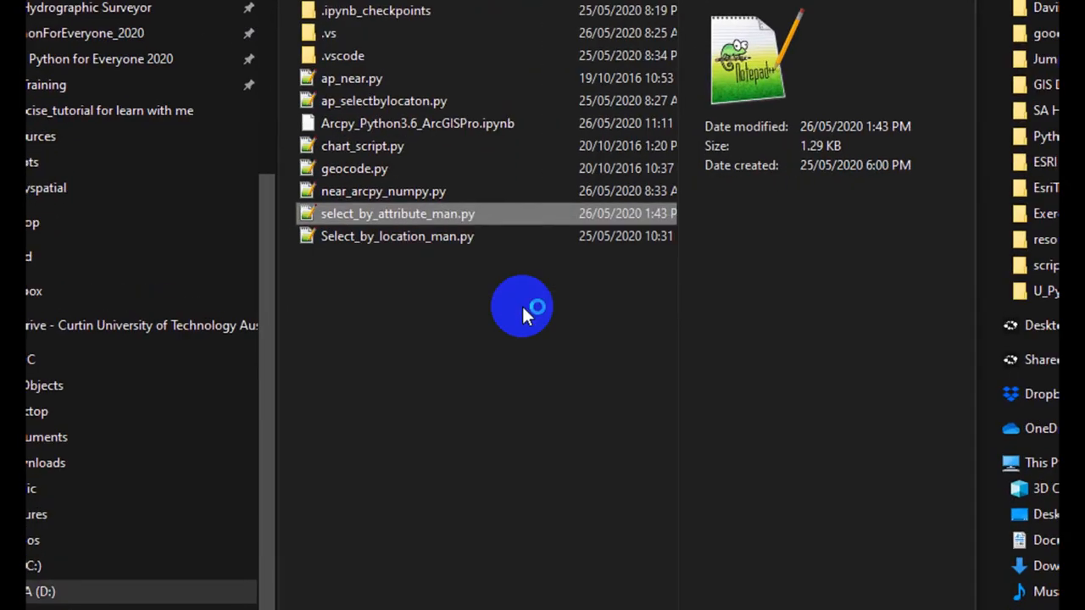
double_click(397, 213)
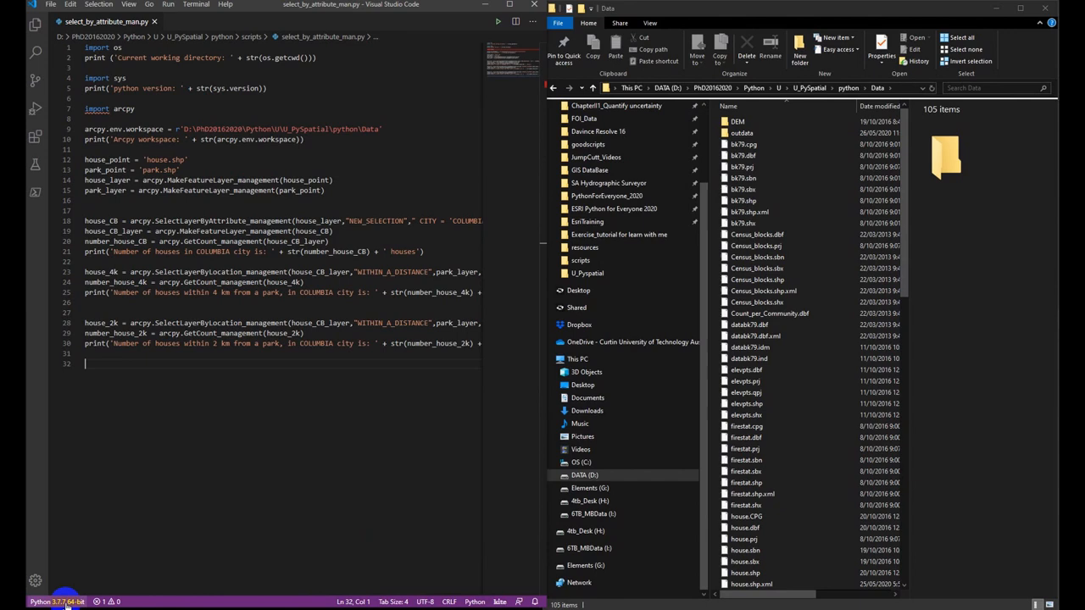
Show the available Python interpreters from the status bar, with Python 3.7.7 currently selected
click(57, 602)
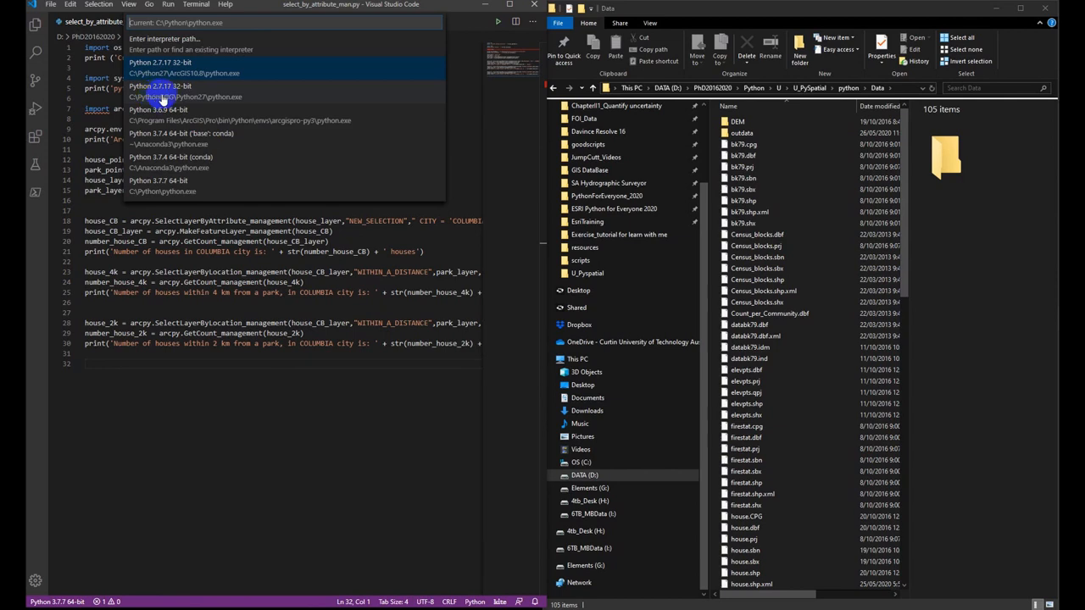
mouse_move(225, 96)
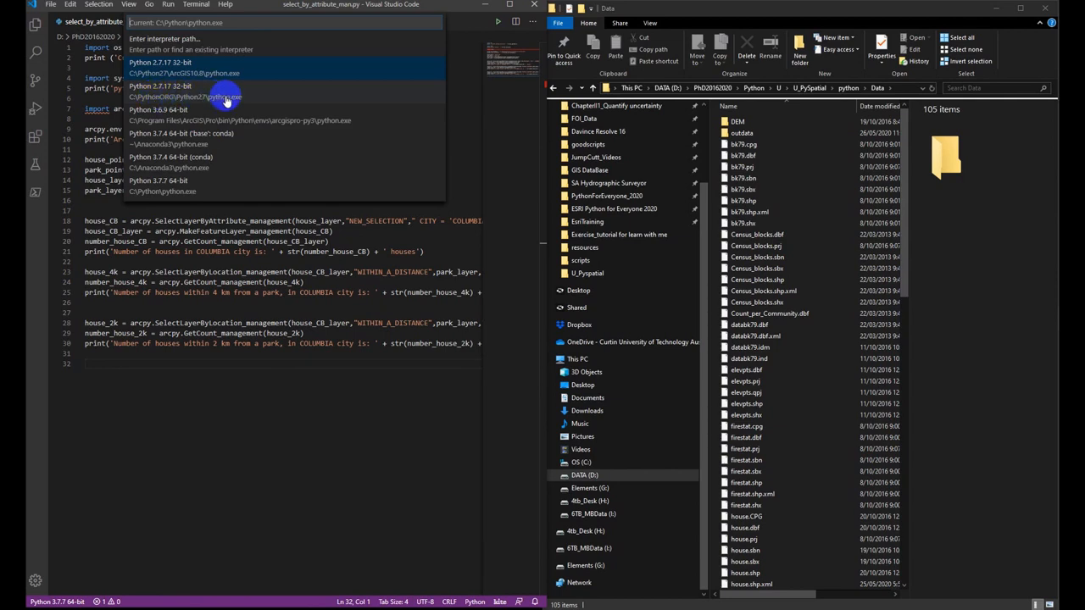
mouse_move(236, 73)
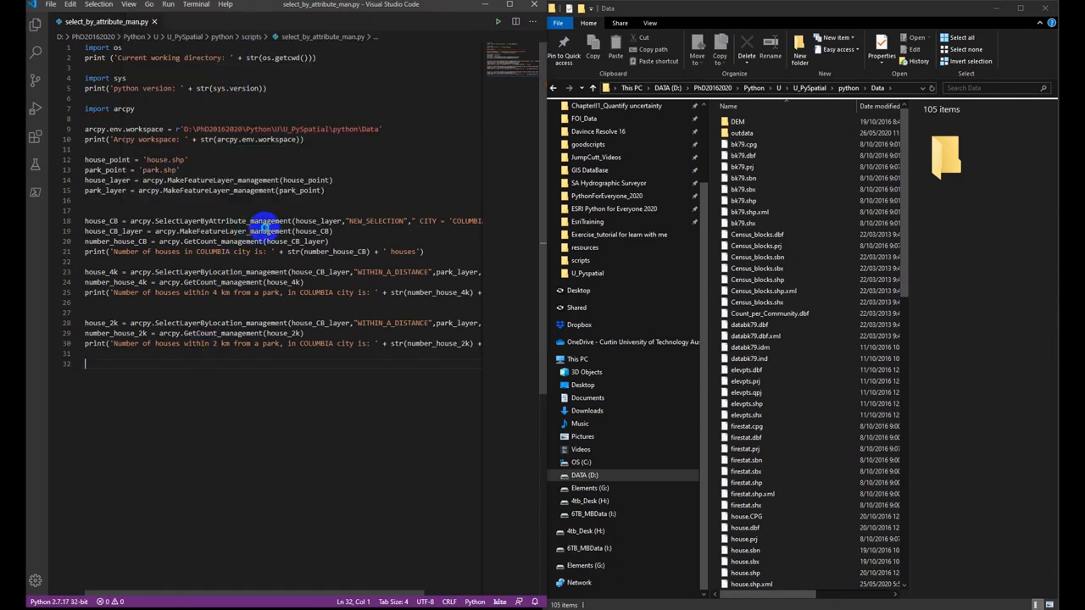
Run the script in the terminal, reporting 61, 34 and 7 houses, and enlarge the window
right_click(263, 225)
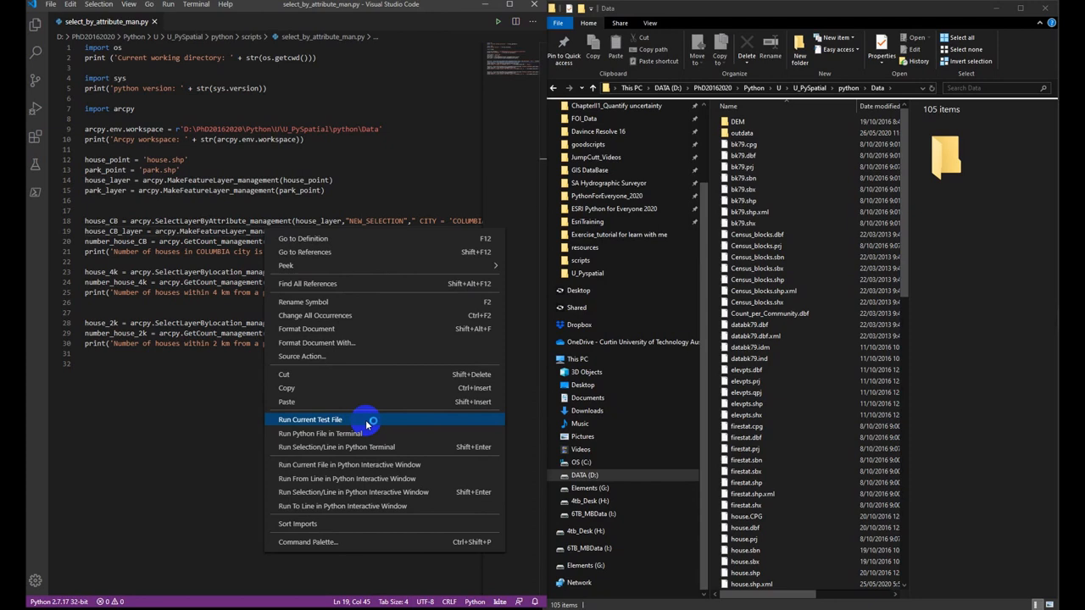
mouse_move(369, 434)
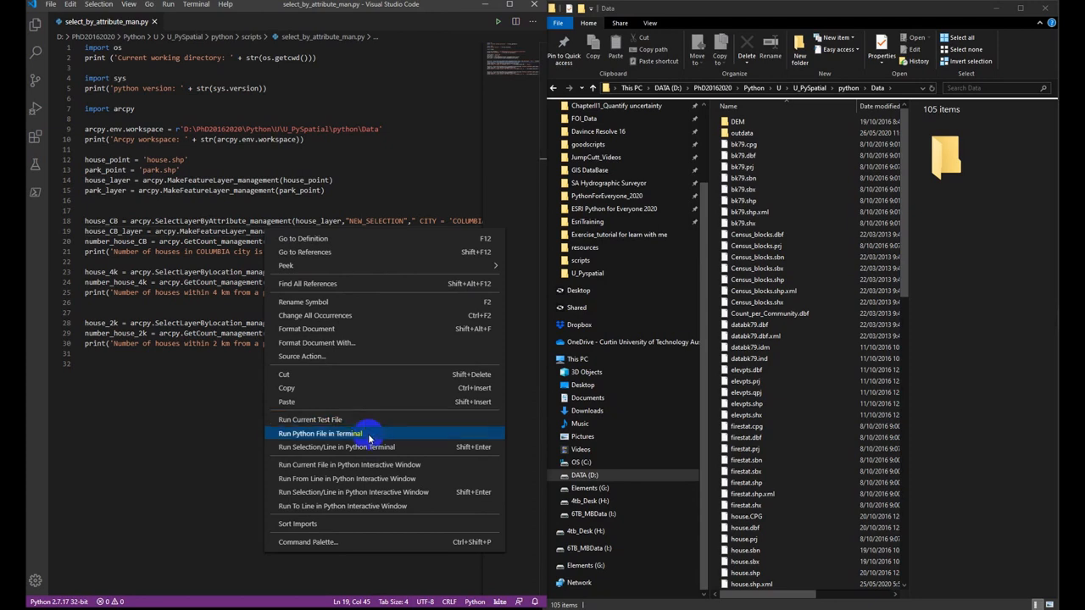
click(319, 433)
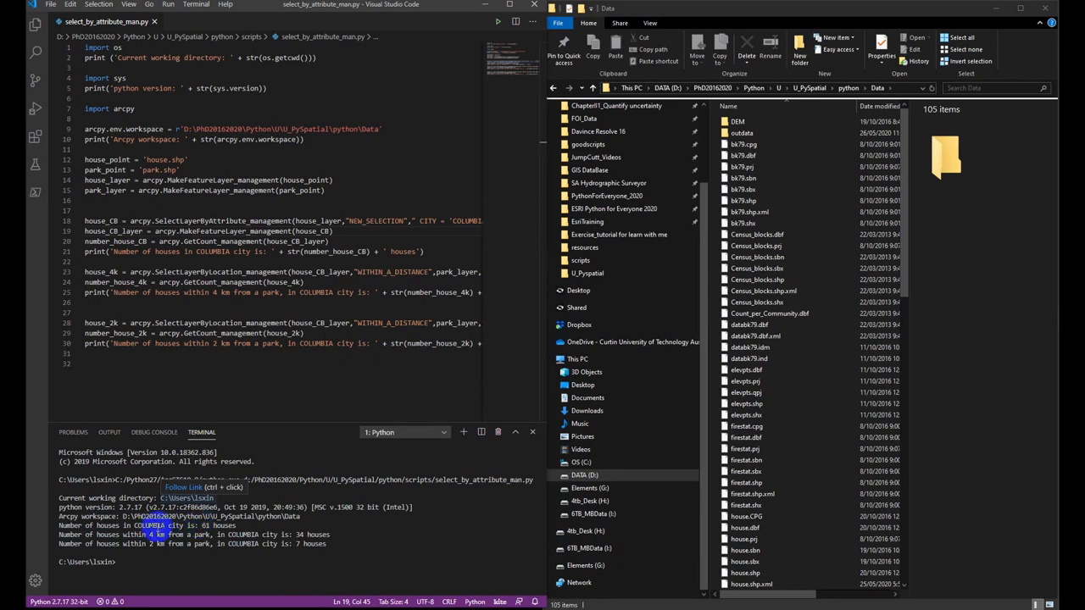
mouse_move(417, 292)
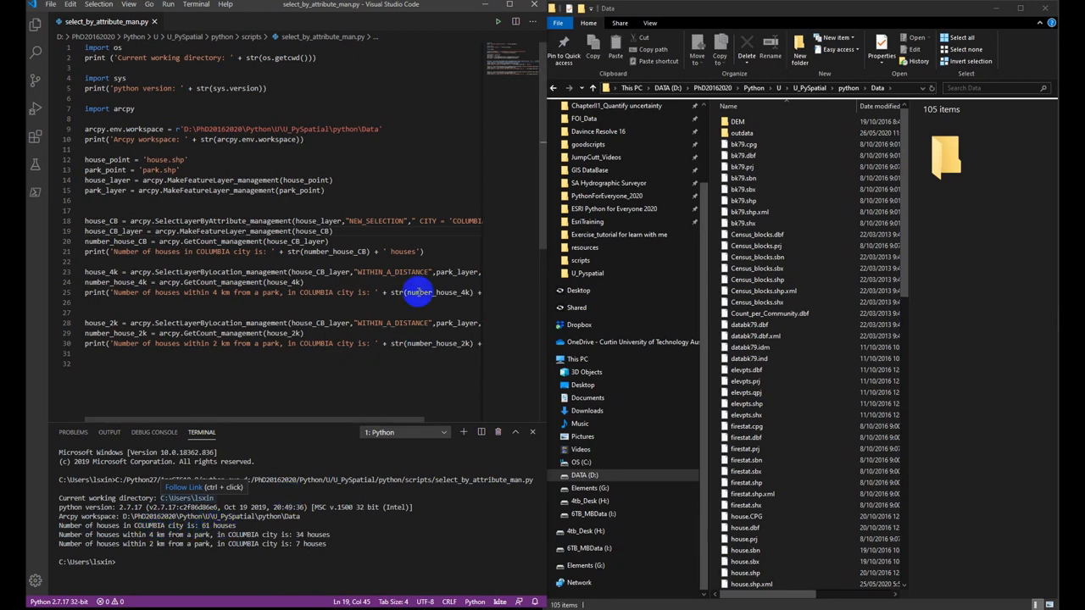
drag(85, 221, 423, 251)
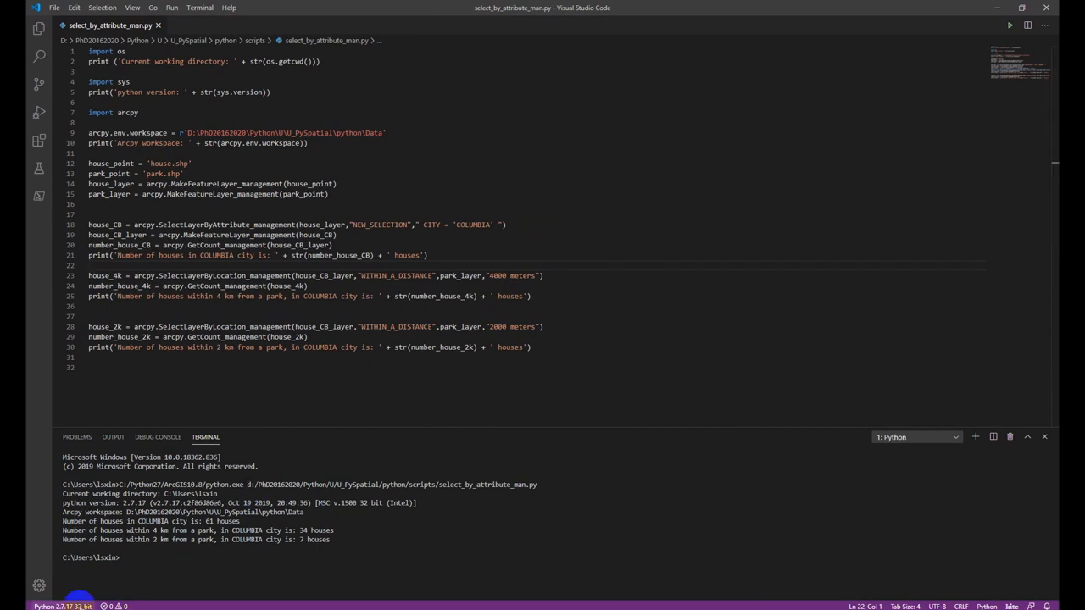
mouse_move(598, 15)
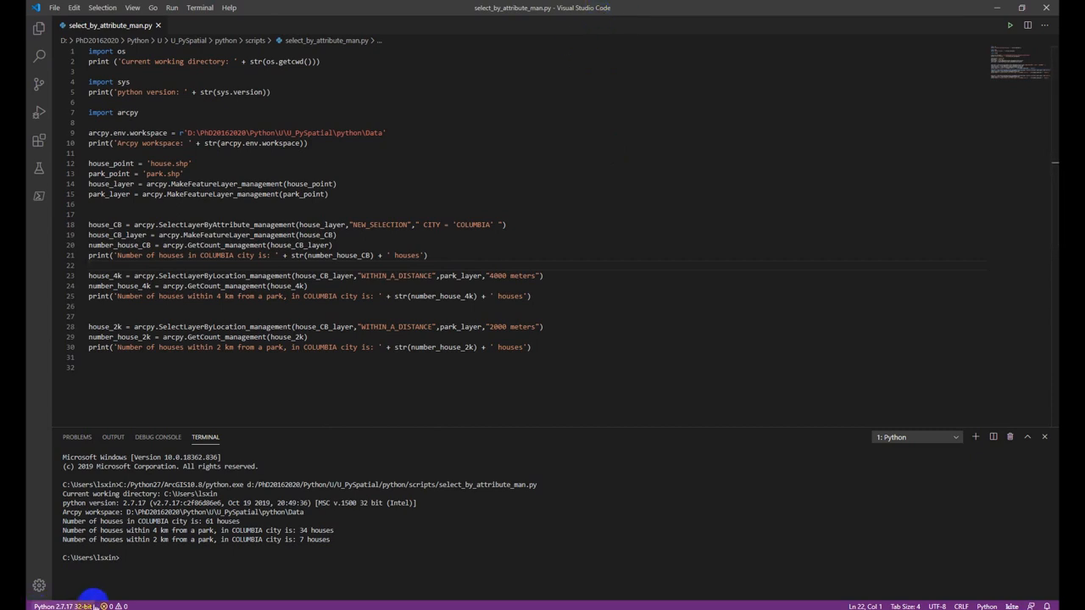
Search Start for 'env' and open Edit the system environment variables
click(62, 606)
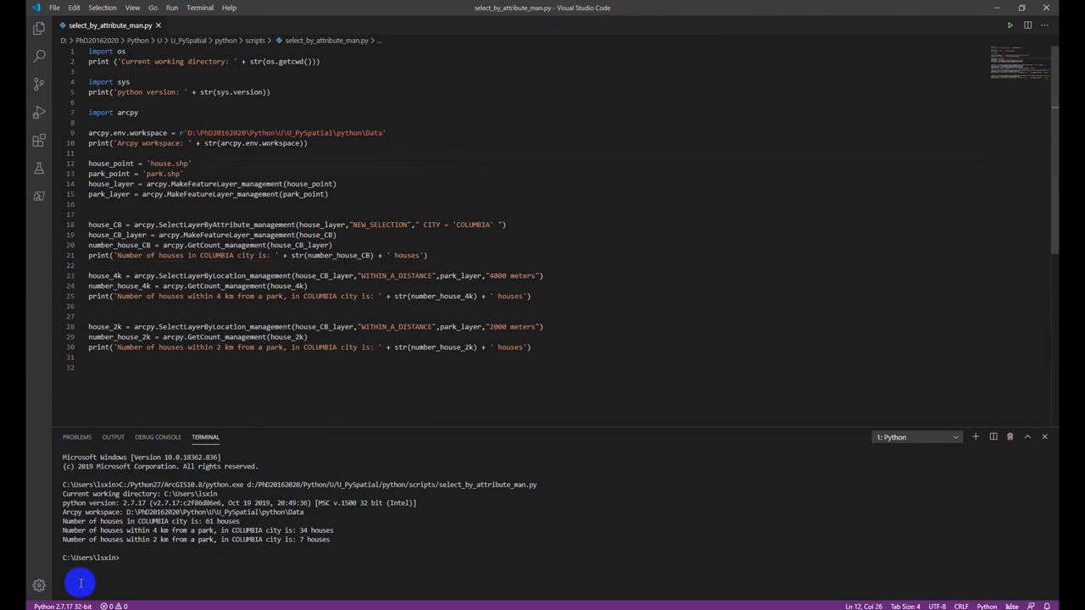
text(env)
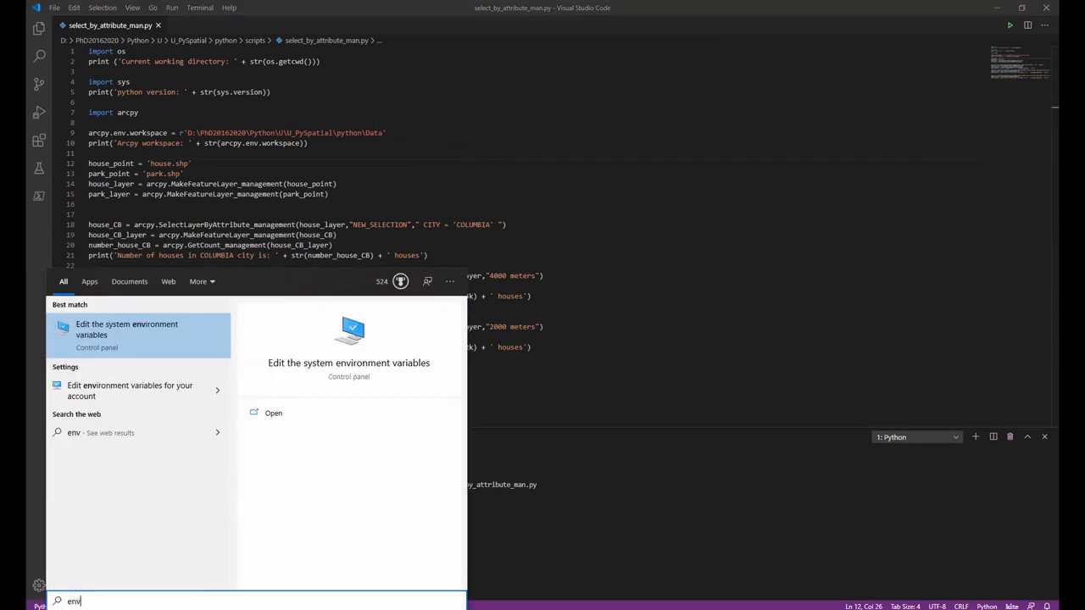
click(127, 328)
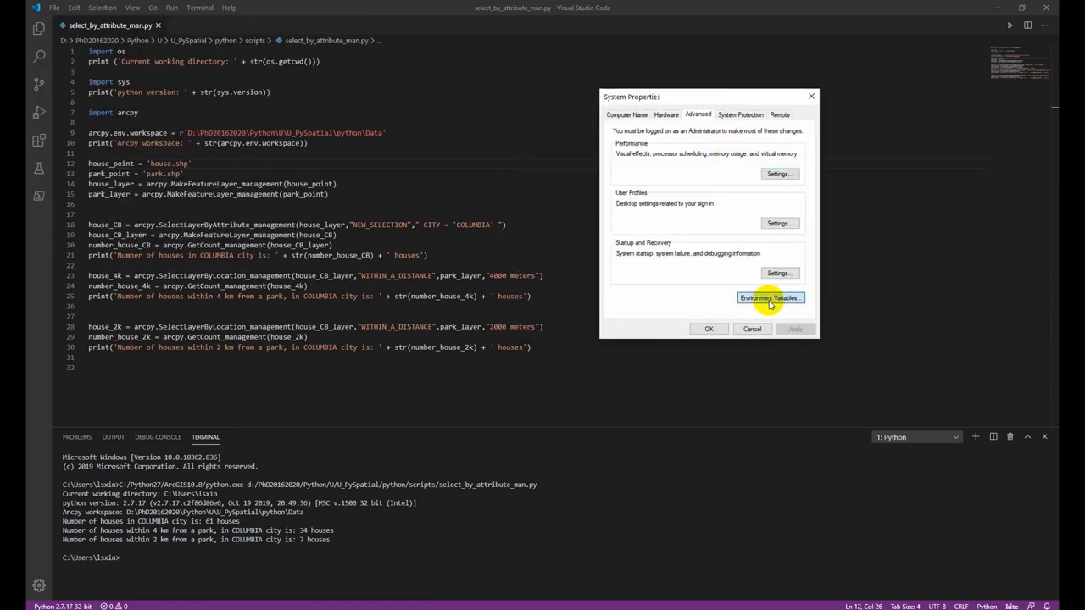
Review user variables such as QGIS and ArcGIS_pro_Python_Folder, then cancel without changes
click(770, 297)
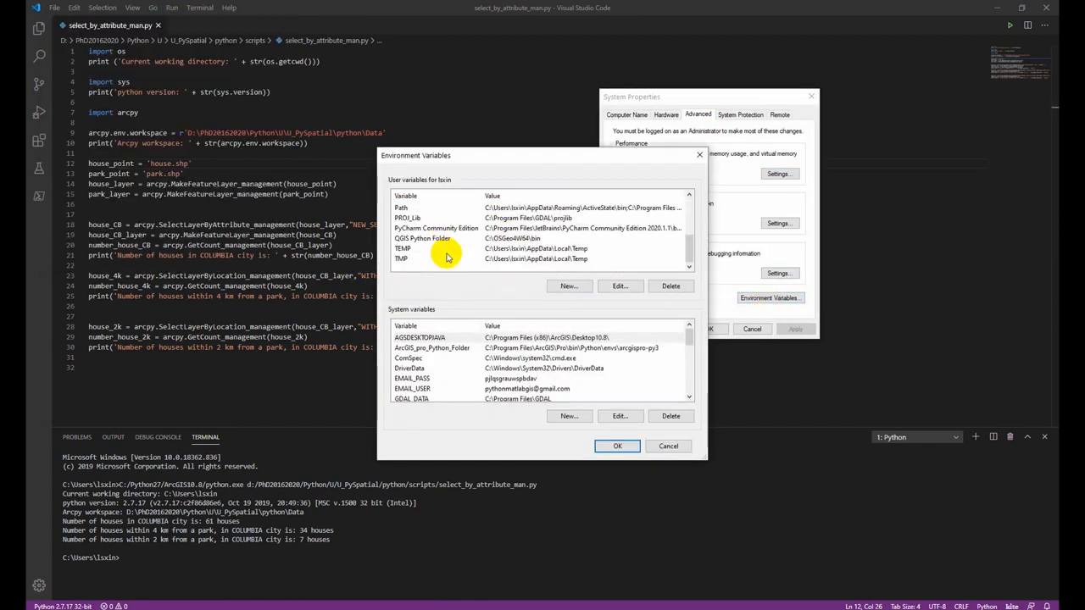
click(432, 238)
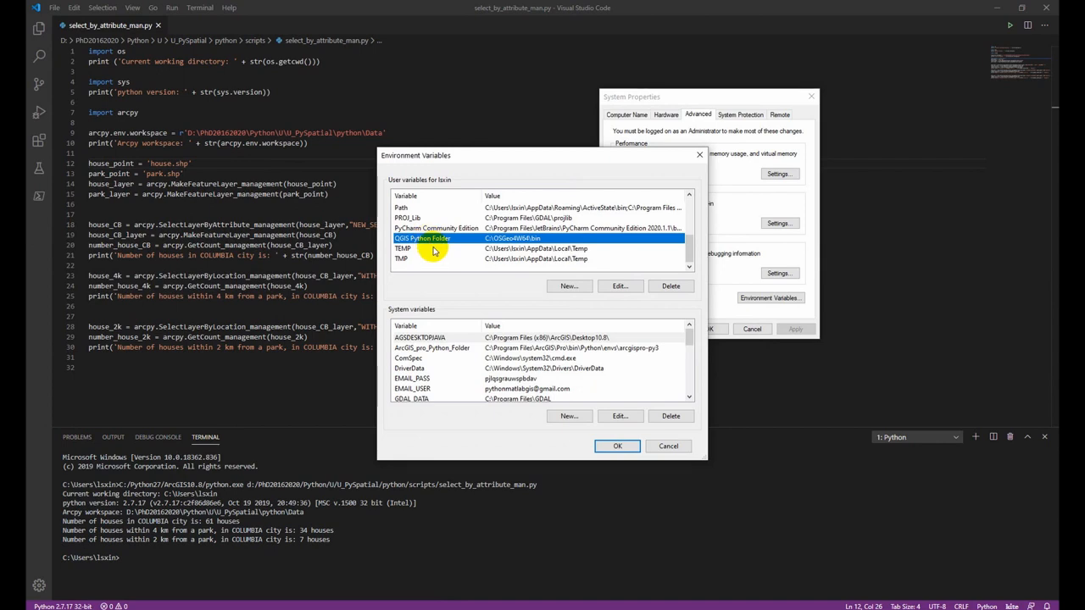
scroll(down, 3)
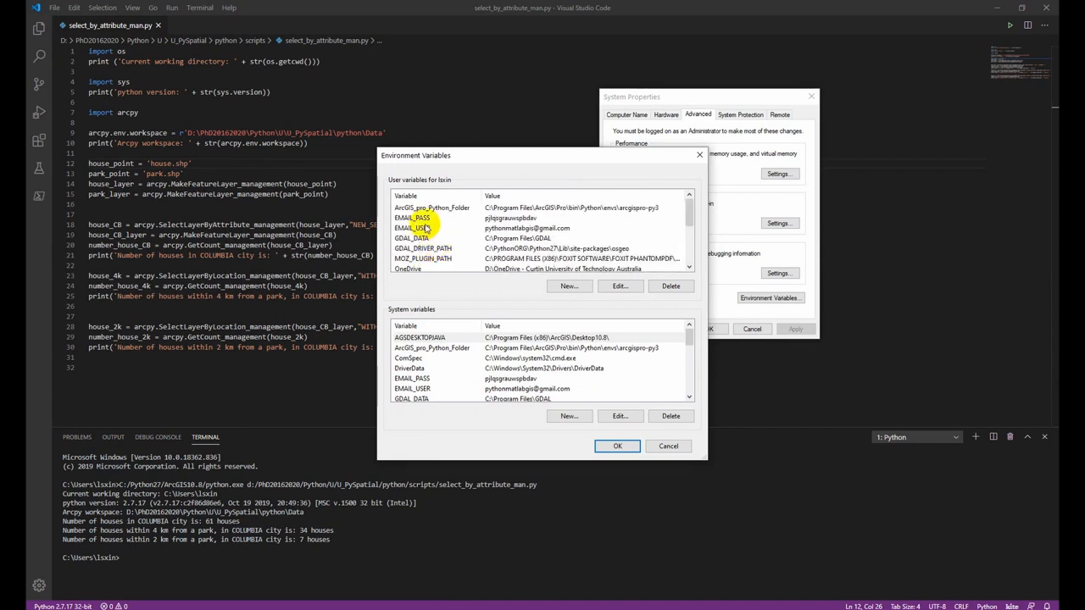
click(458, 207)
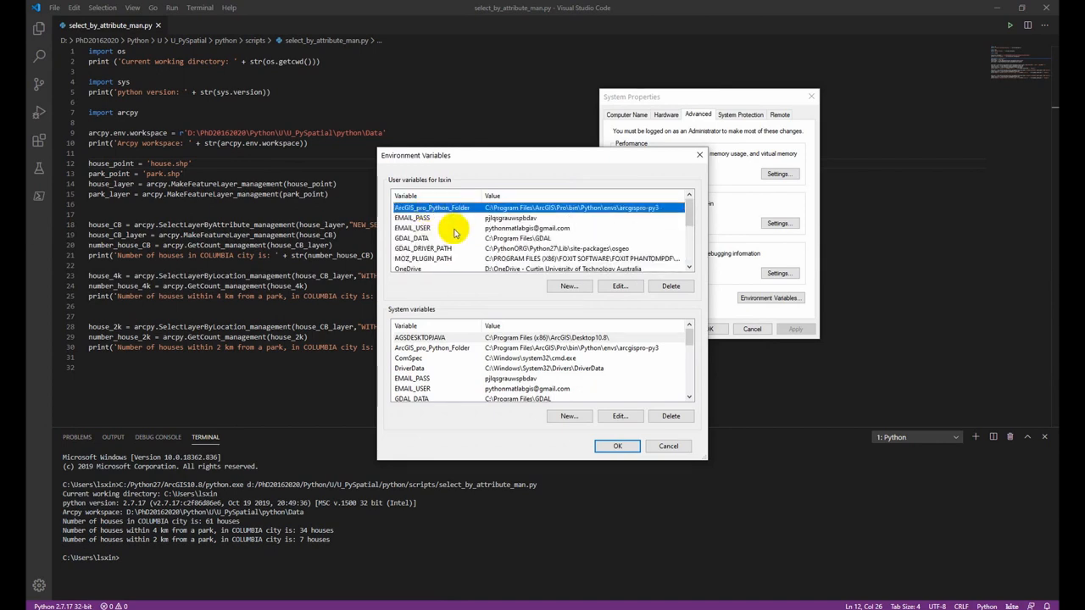
click(619, 285)
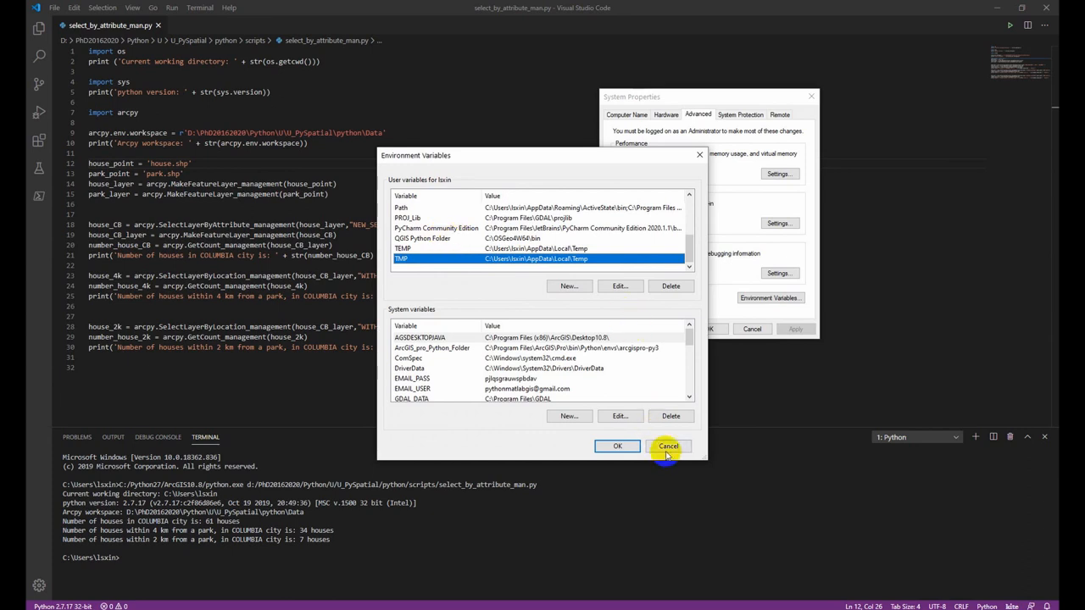
click(668, 446)
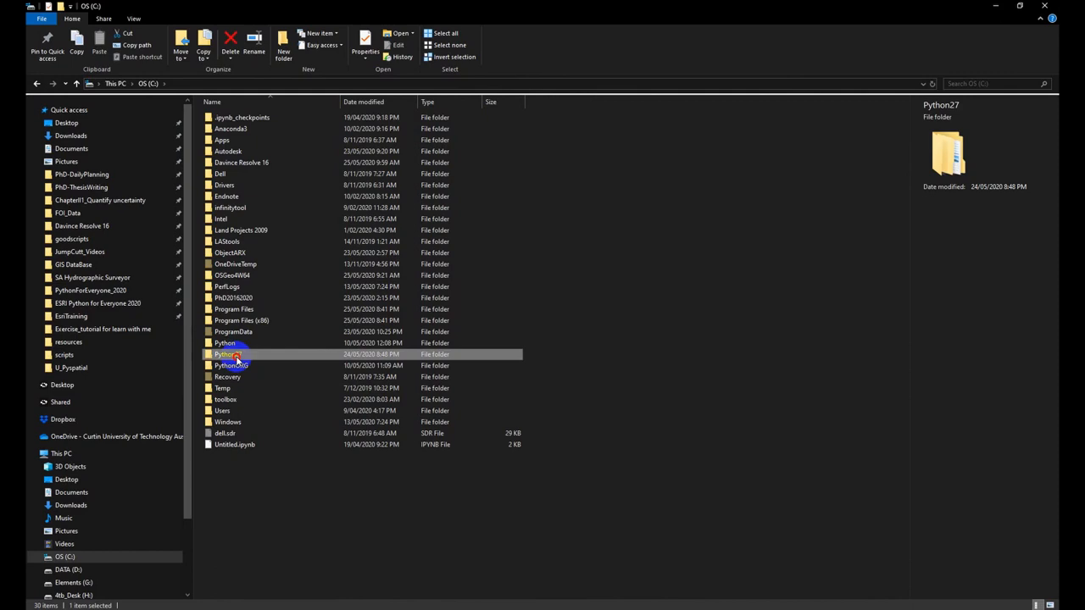
Open C:\Python27\ArcGIS10.8 in File Explorer and bring up the actions for python.exe
double_click(225, 355)
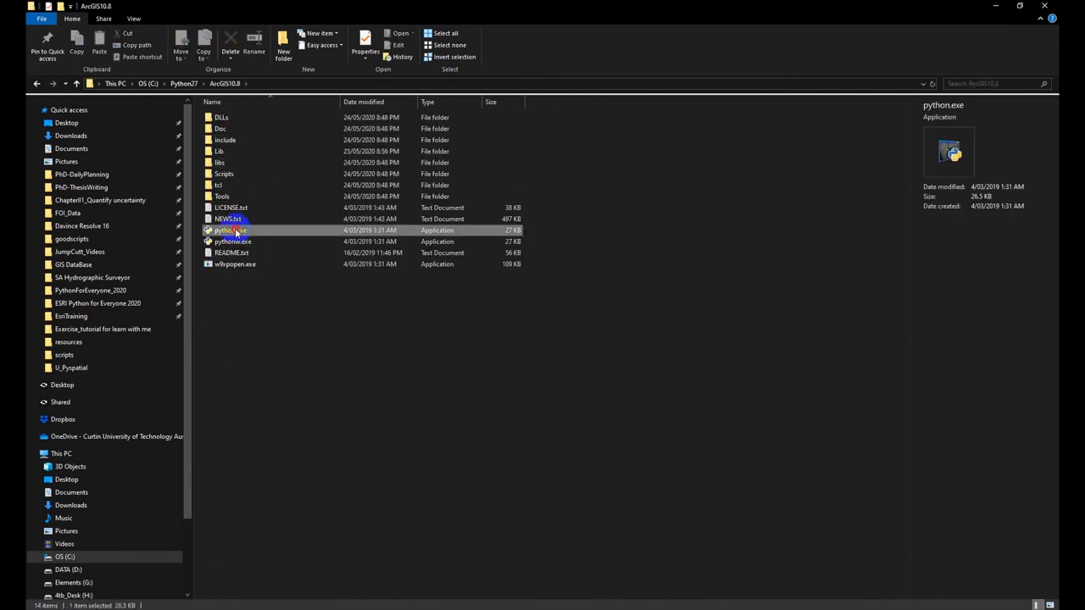
right_click(127, 83)
text(python2.7_arc)
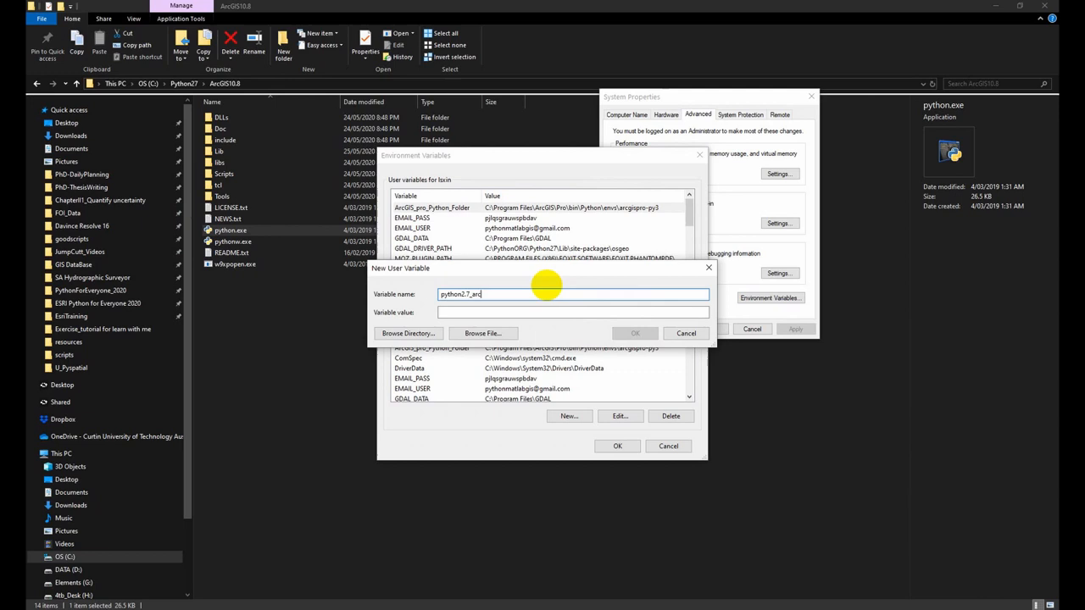
Give the python2.7_arcmap_Folder user variable the value C:\Python27\ArcGIS10.8
text(C:\Python27\ArcGIS10.8)
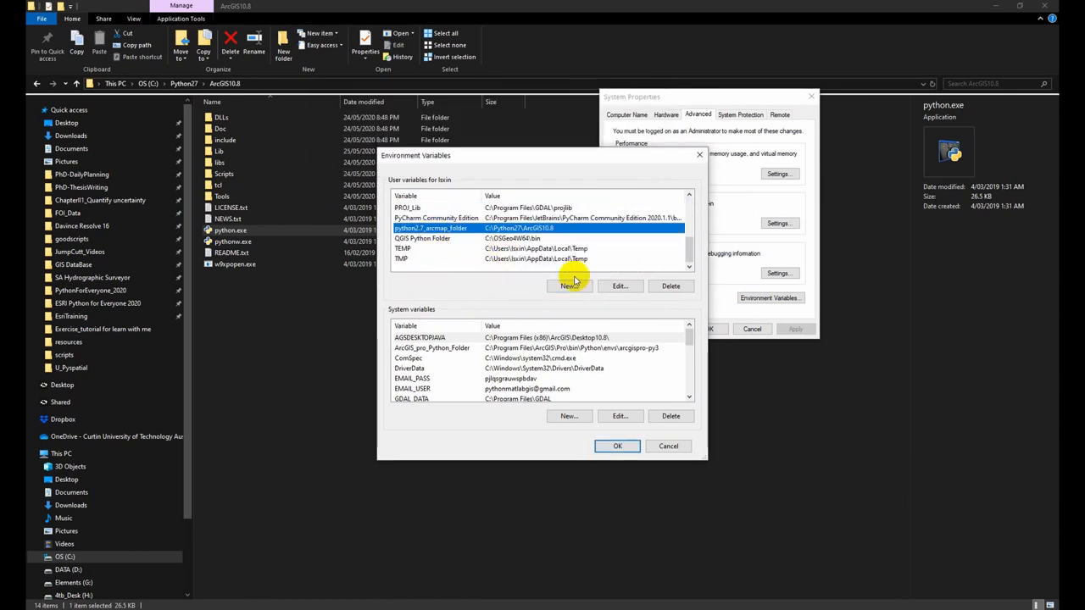
click(620, 286)
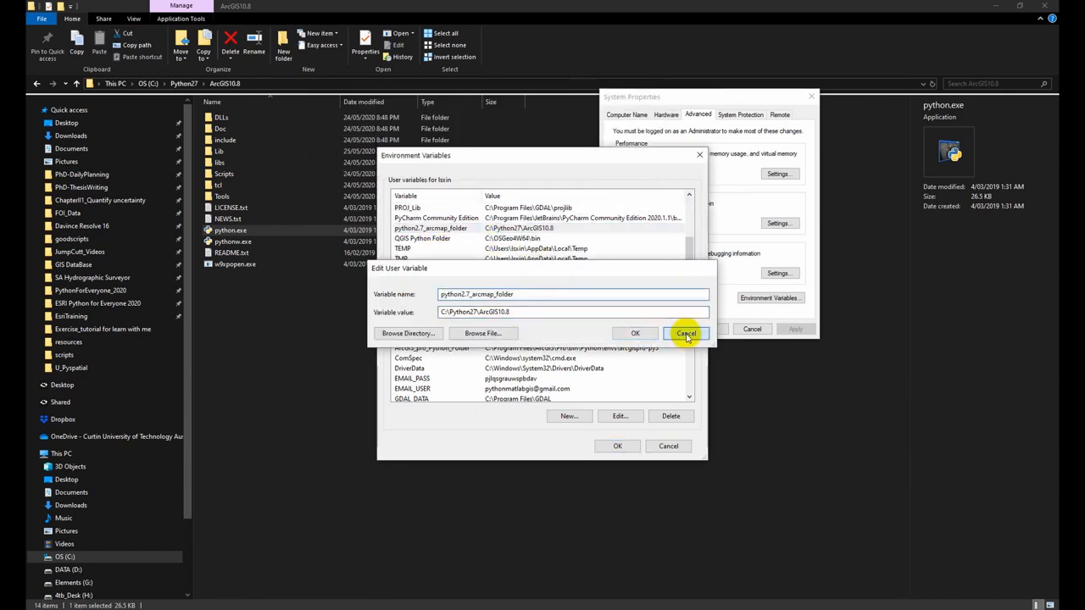
Add system variable python2.7_arcmap_folder browsed to C:\Python27\ArcGIS10.8 and save the changes
click(686, 333)
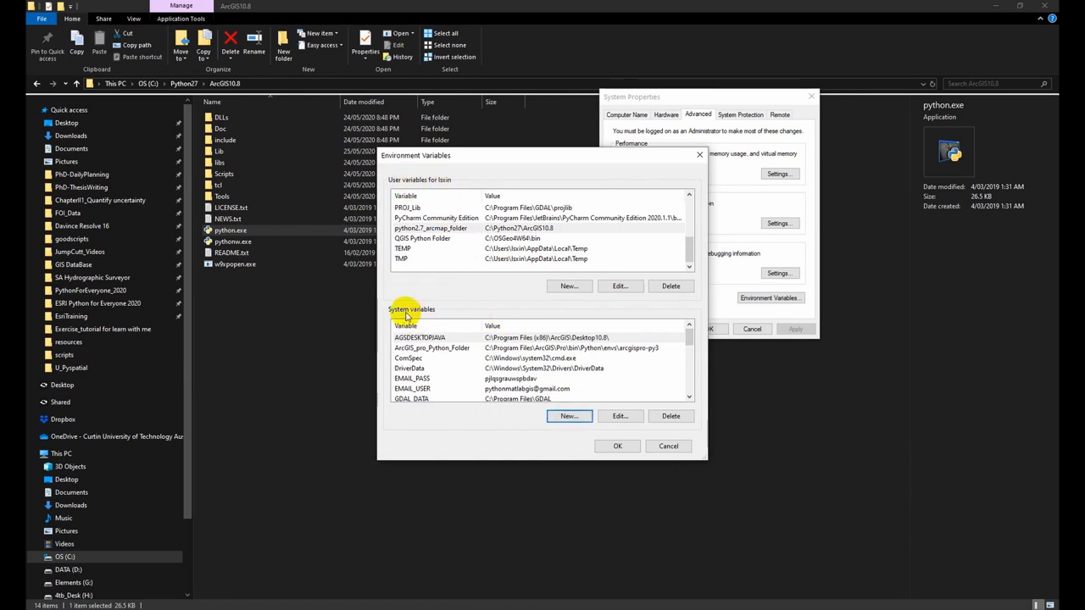
click(569, 416)
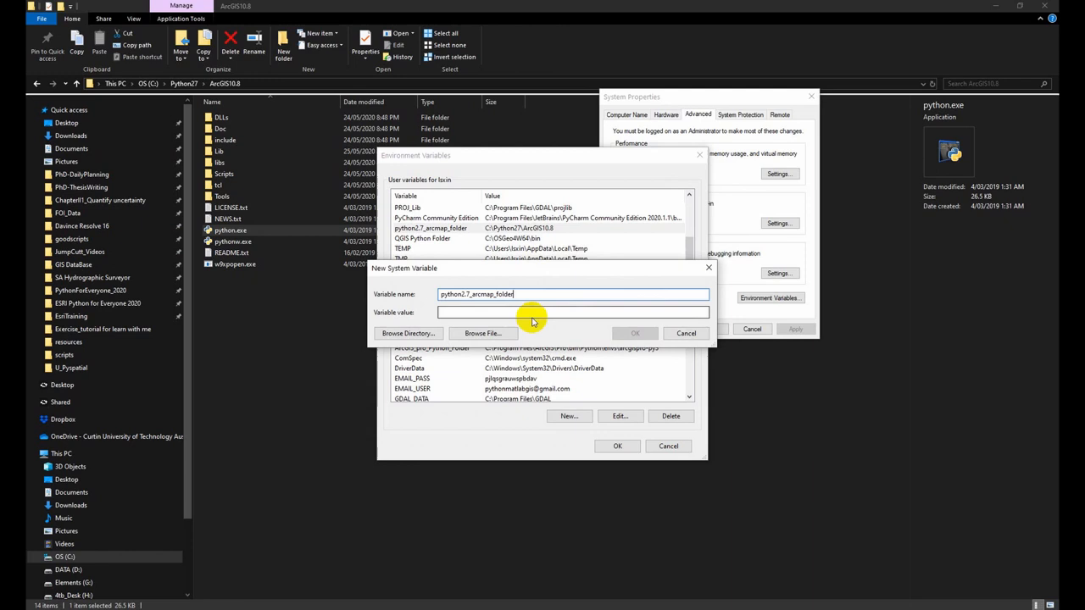
click(408, 334)
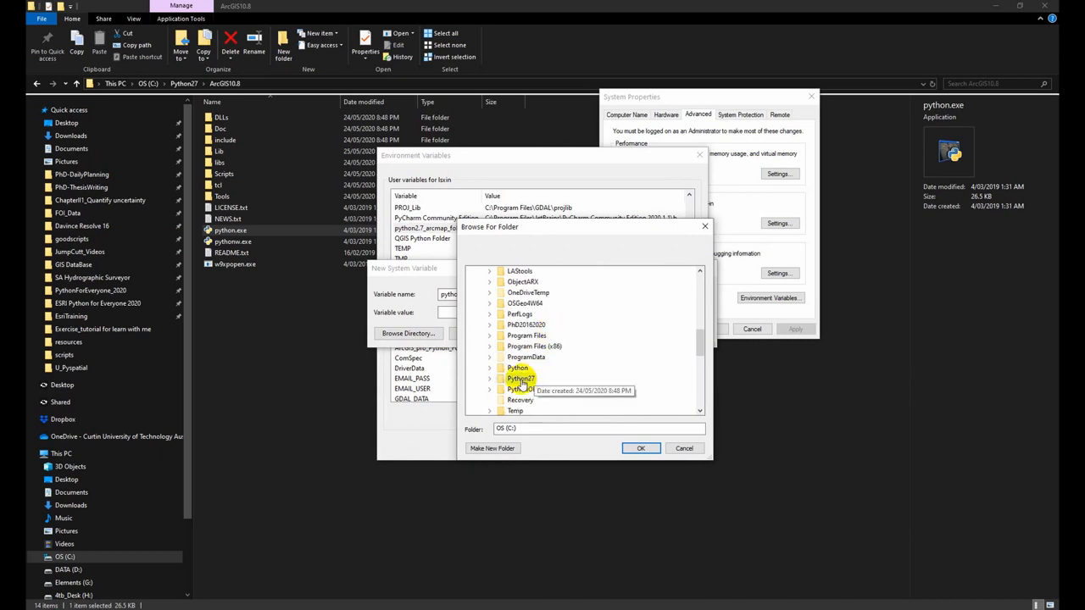
click(521, 378)
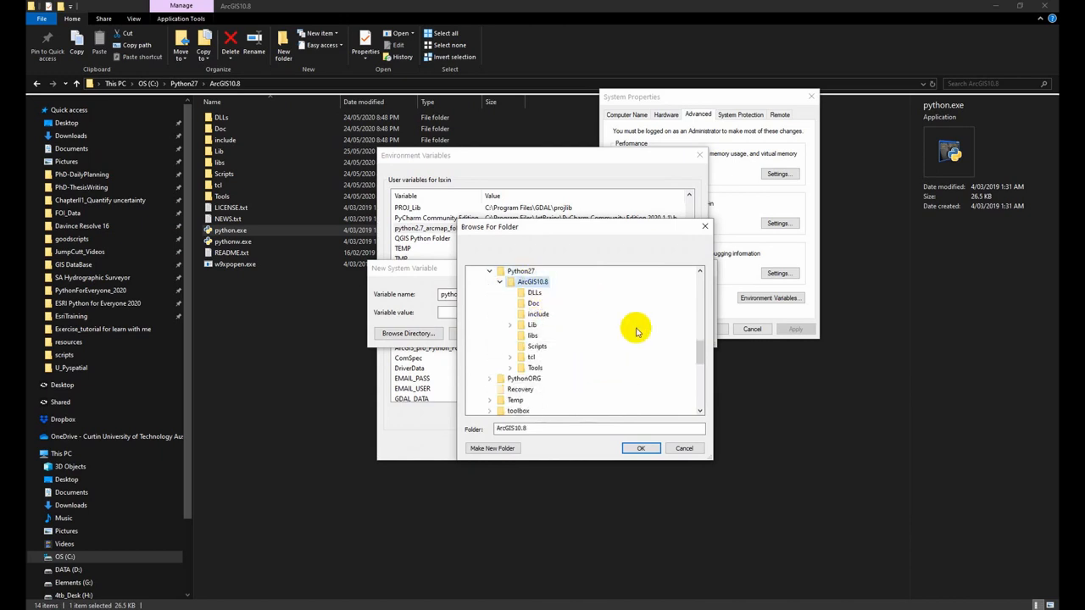
click(641, 447)
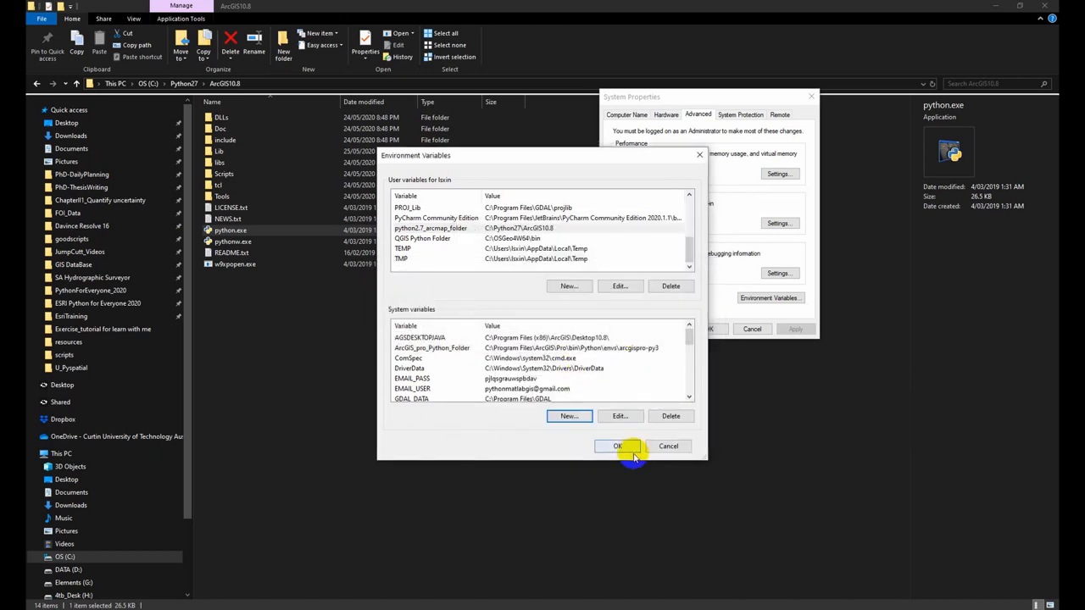
click(617, 446)
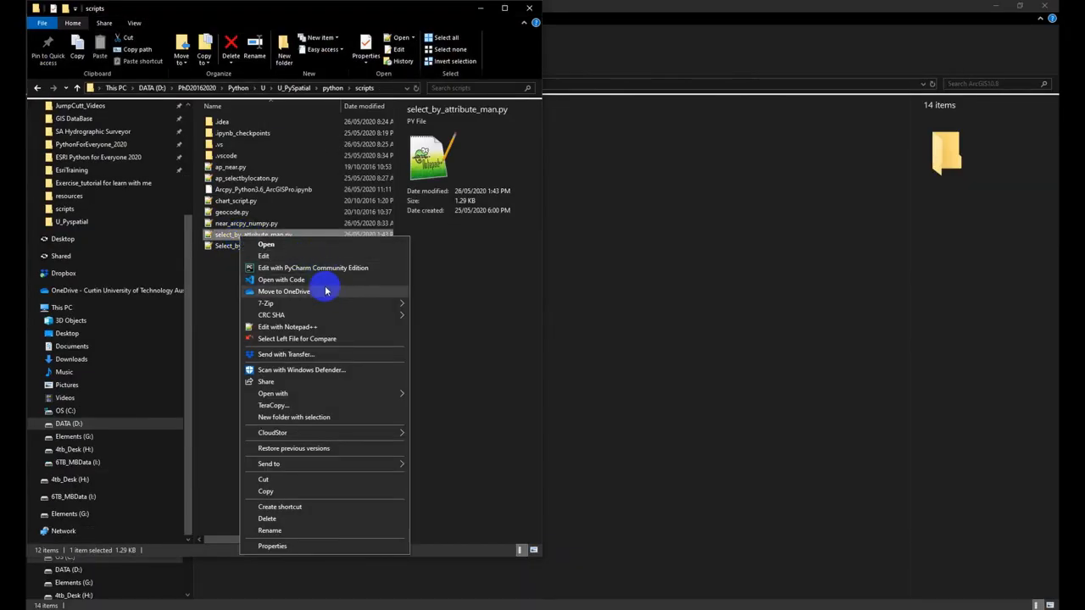
Reopen select_by_attribute_man.py and view the interpreter list, which shows Python 2.7.17 as current
click(281, 279)
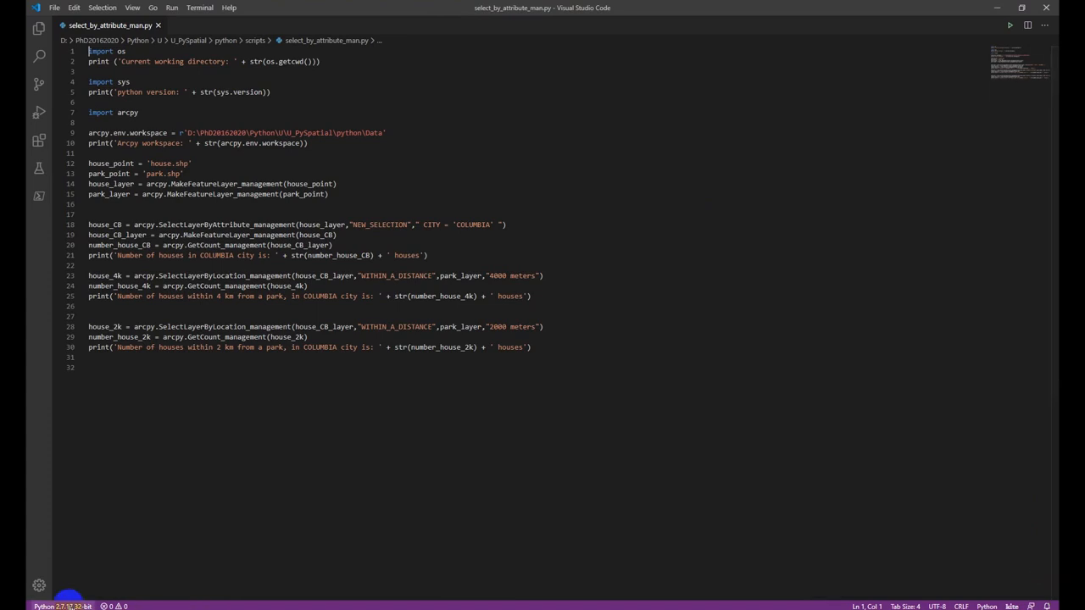
click(61, 607)
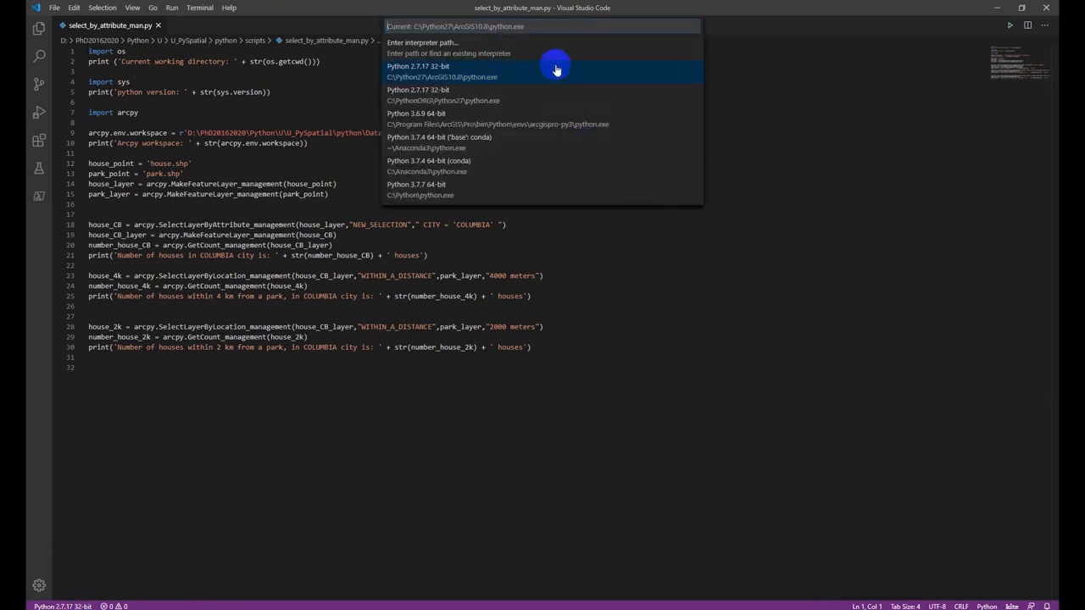
mouse_move(615, 95)
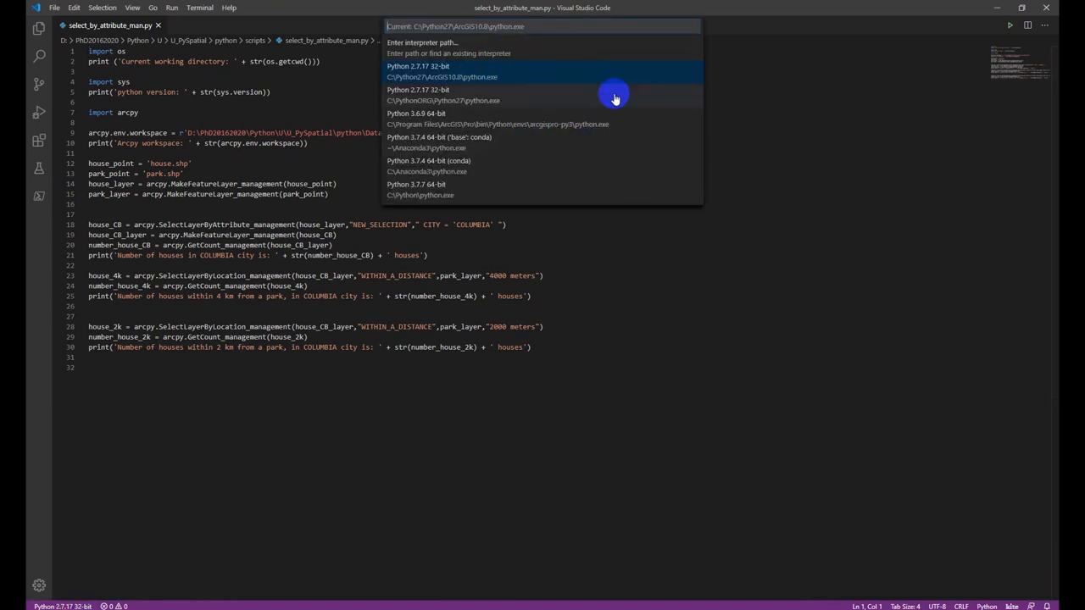
mouse_move(473, 82)
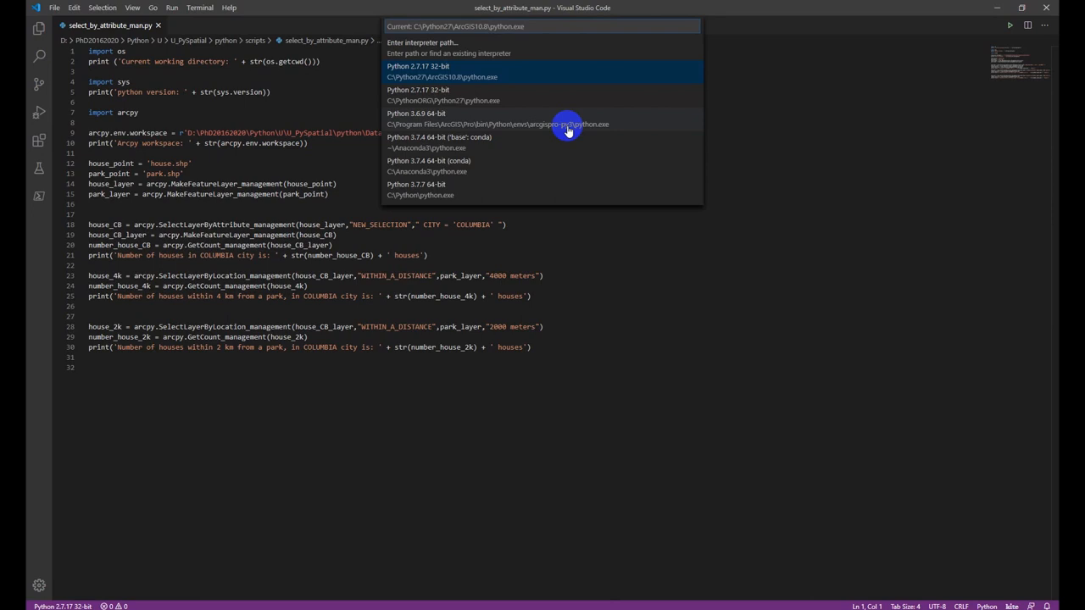
mouse_move(532, 123)
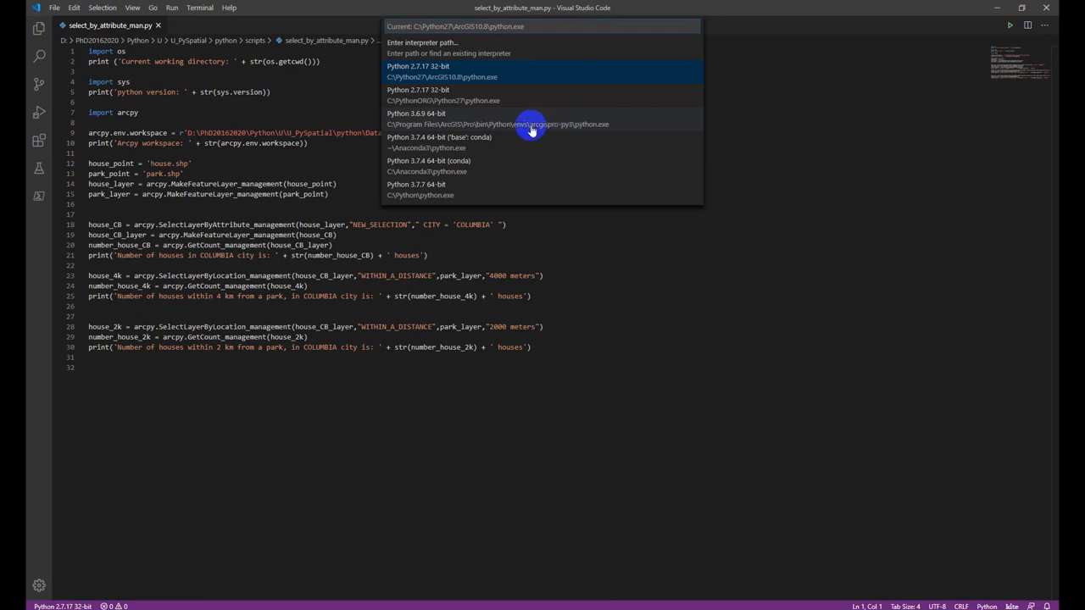
mouse_move(521, 133)
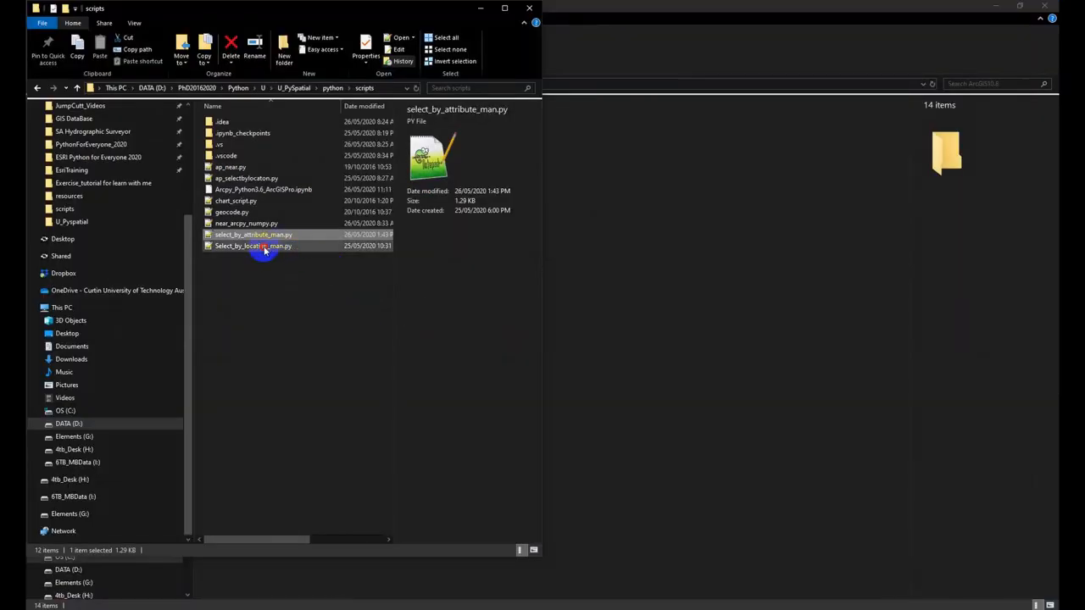
Open Select_by_location_man.py in VS Code and switch its interpreter to Python 3.7.7 64-bit
right_click(253, 246)
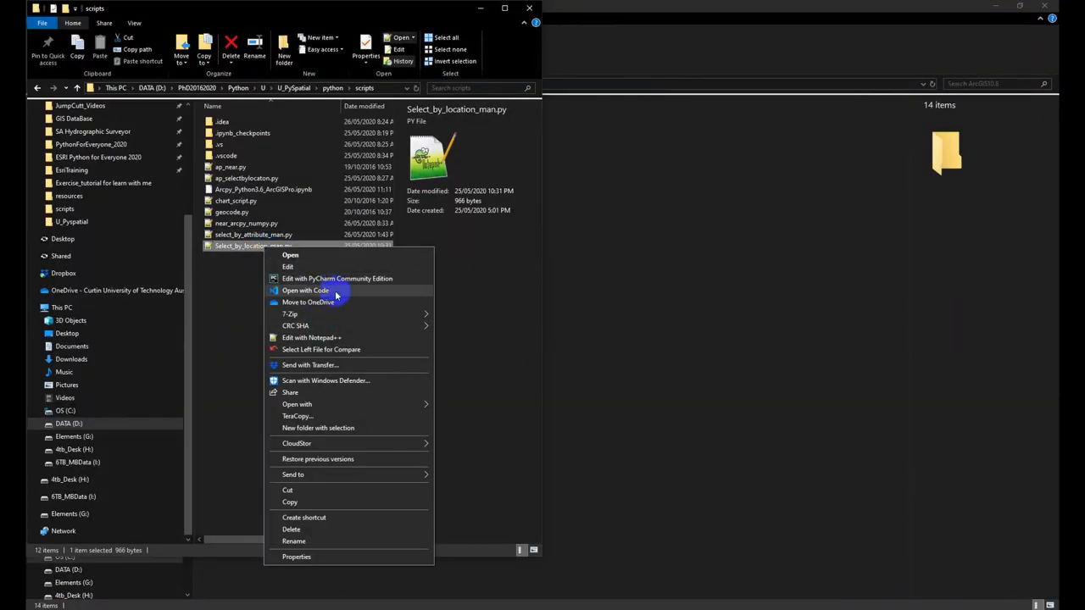
click(305, 290)
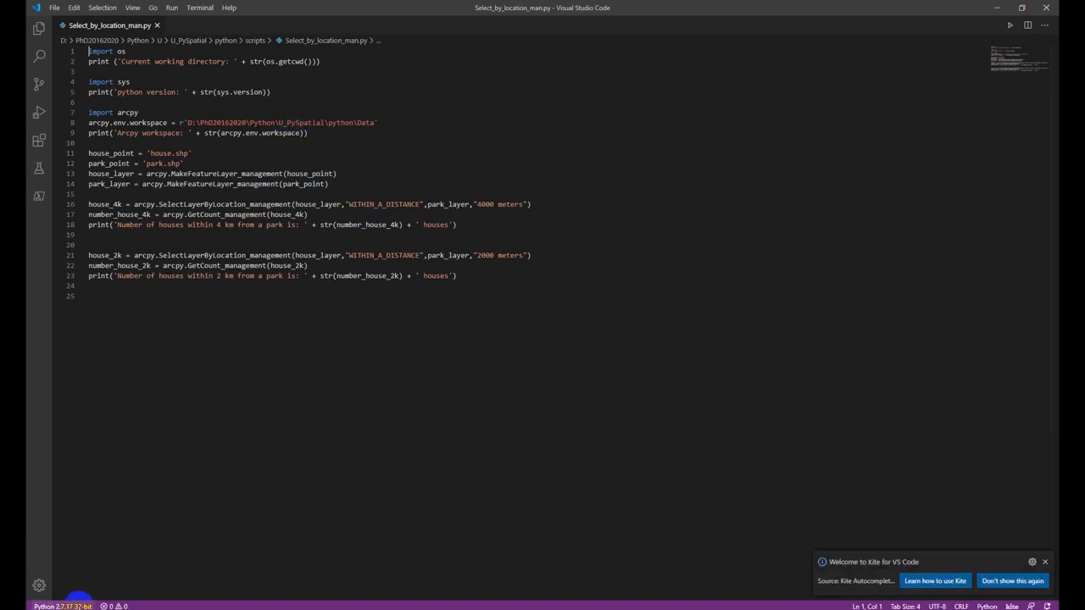
click(59, 606)
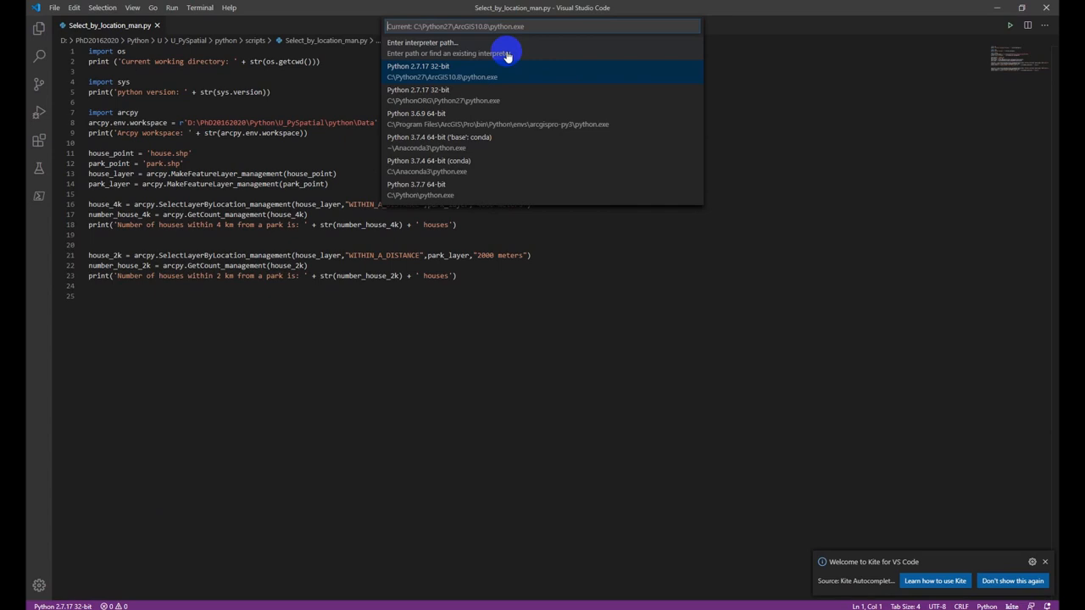
mouse_move(487, 95)
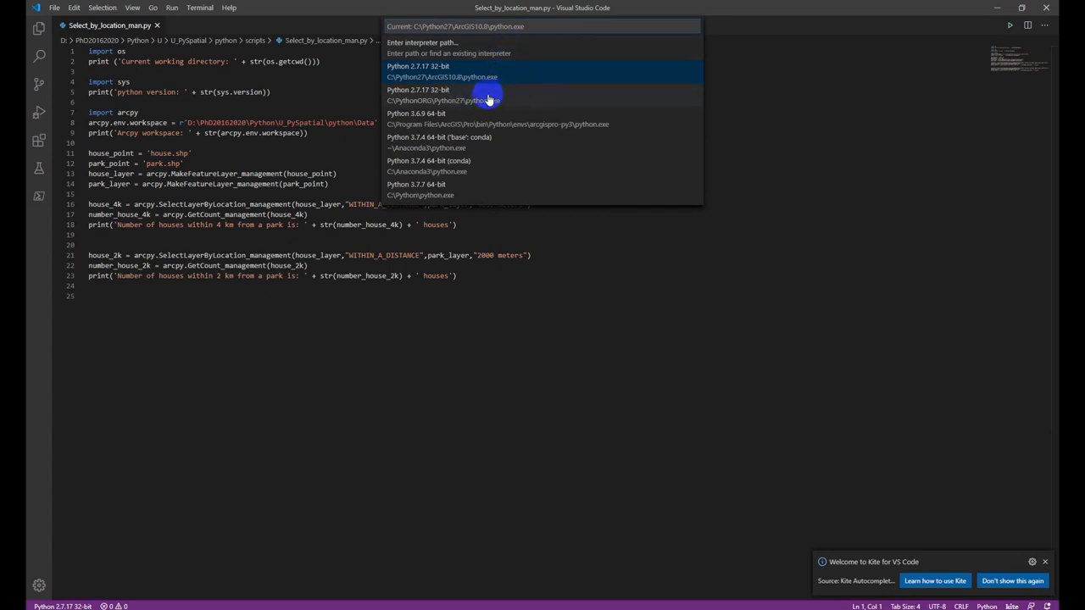
mouse_move(452, 195)
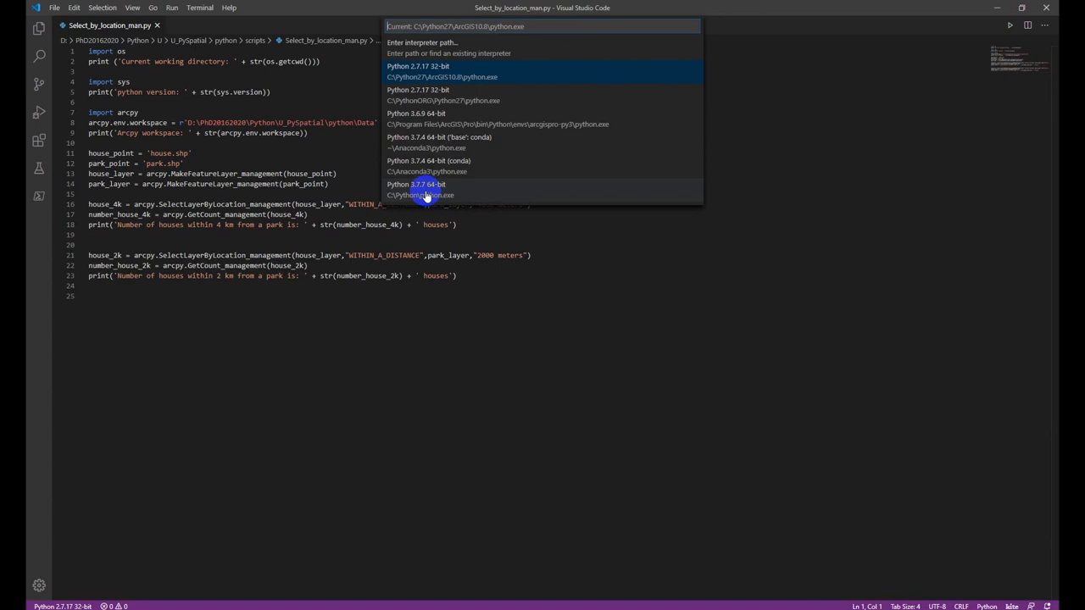
click(416, 189)
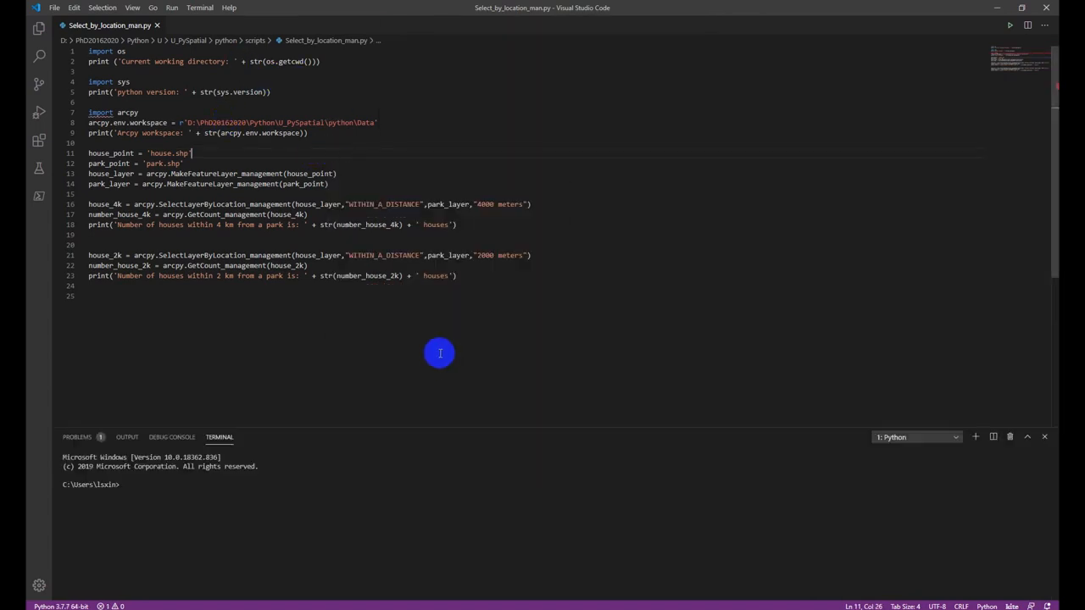
click(1009, 25)
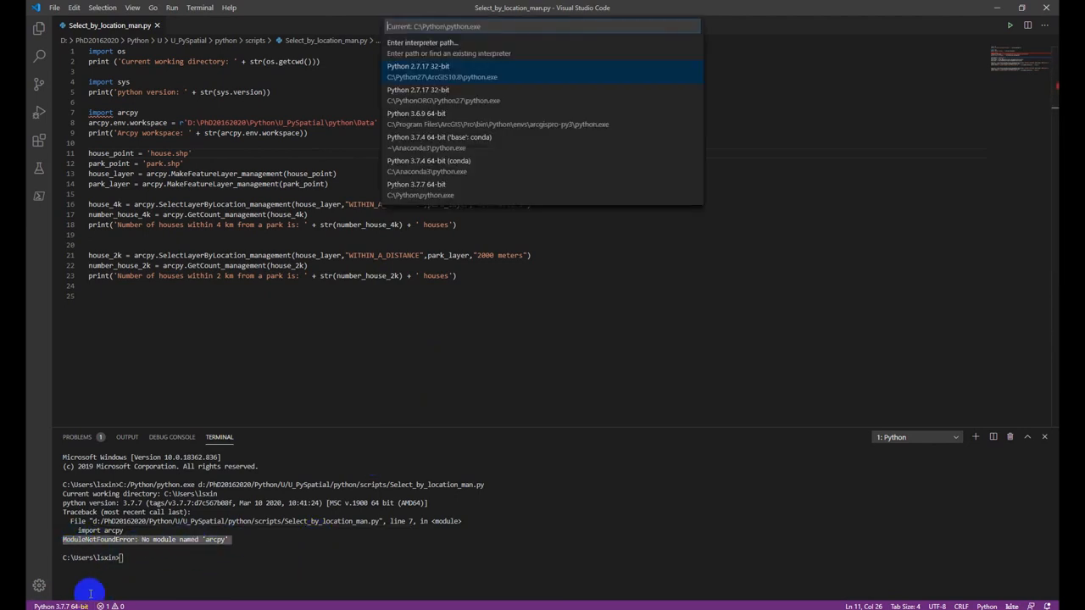
mouse_move(488, 76)
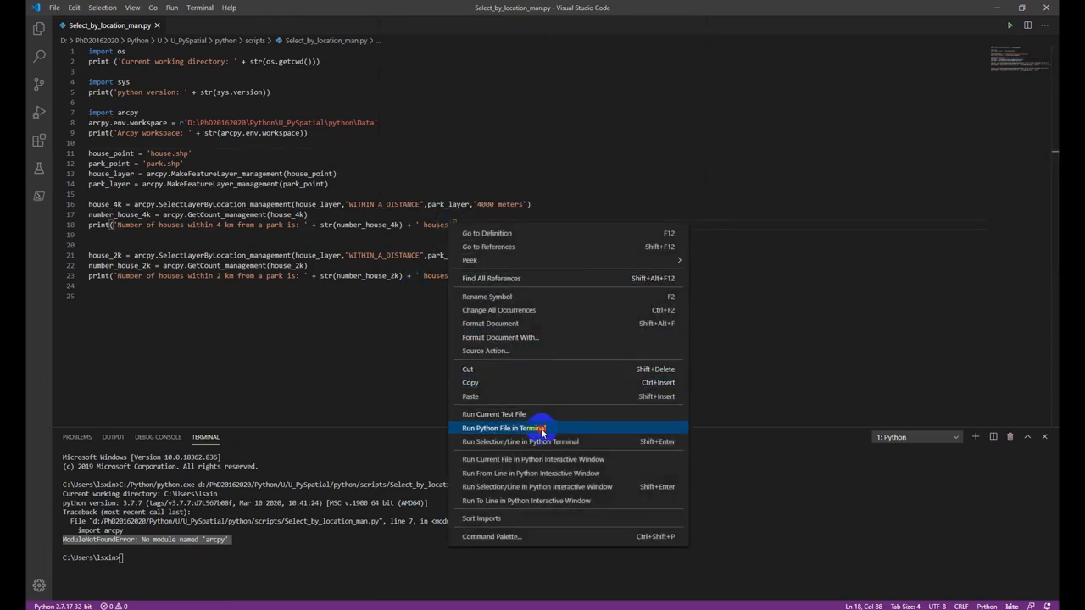
Run Select_by_location_man.py under Python 2.7.17, hitting a house.shp not found error
click(504, 428)
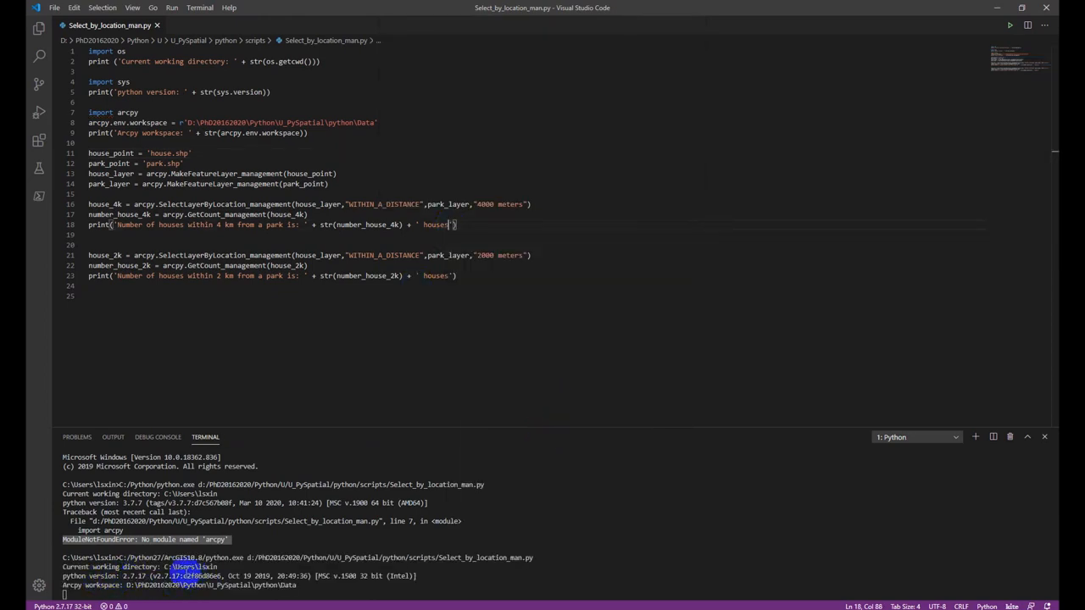
key(F5)
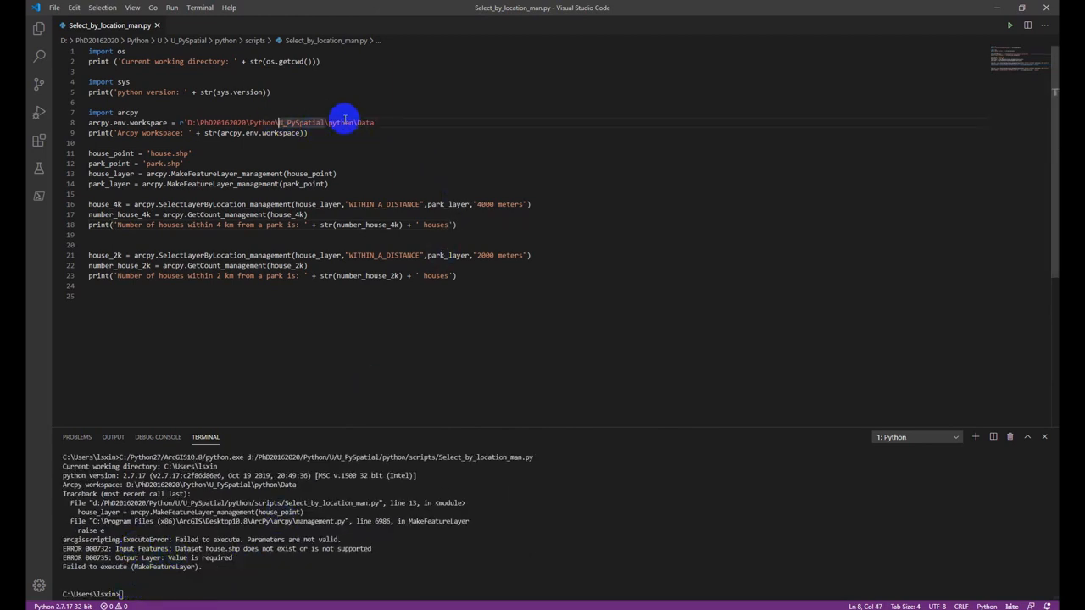
Rerun the script in the terminal, reporting 40 houses within 4 km and 10 within 2 km
right_click(352, 123)
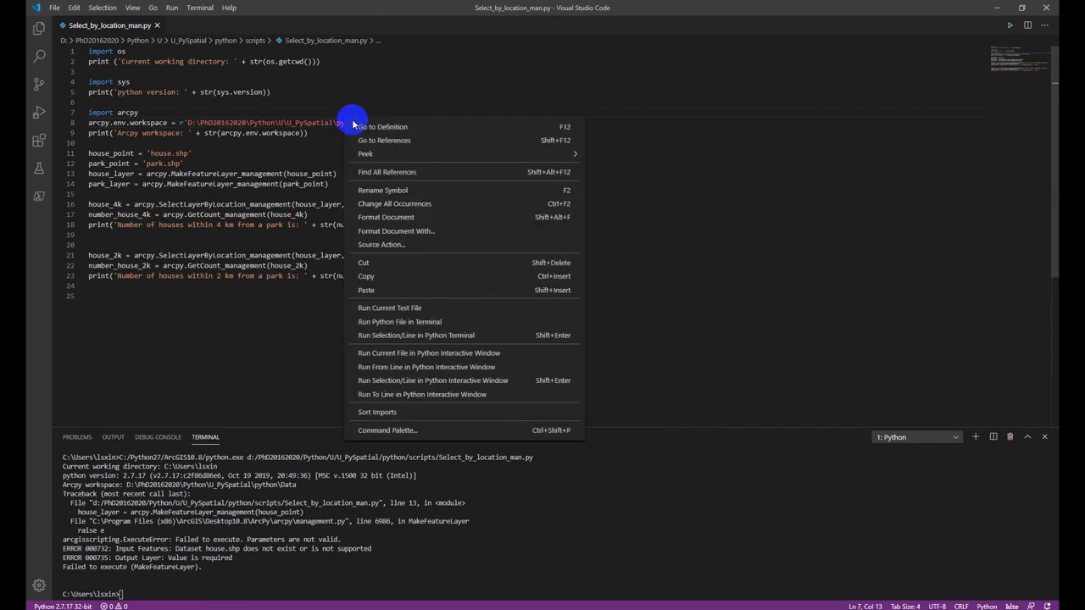
click(399, 321)
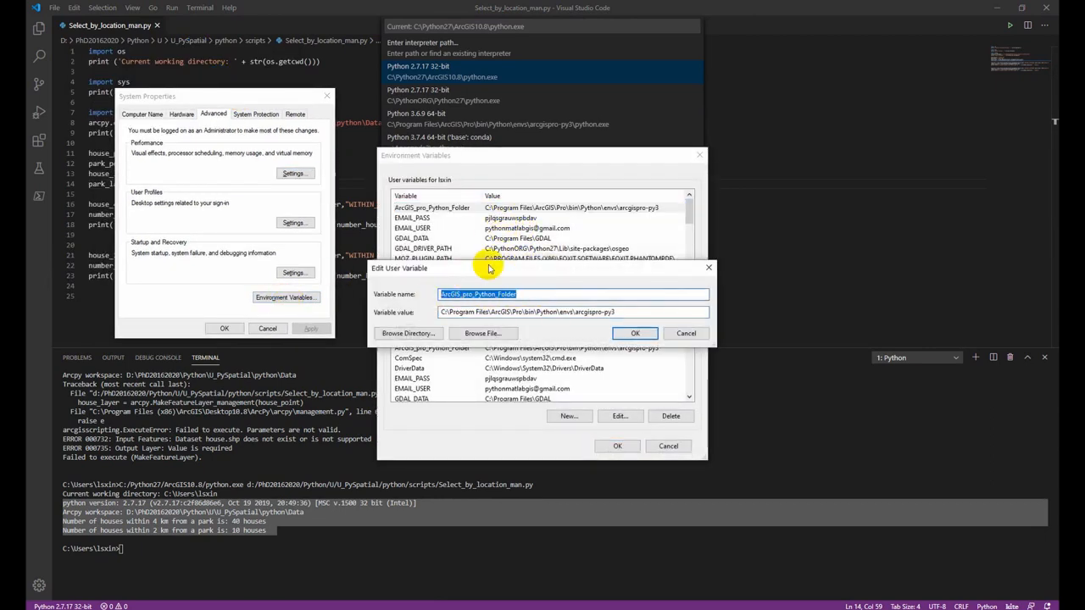
click(530, 294)
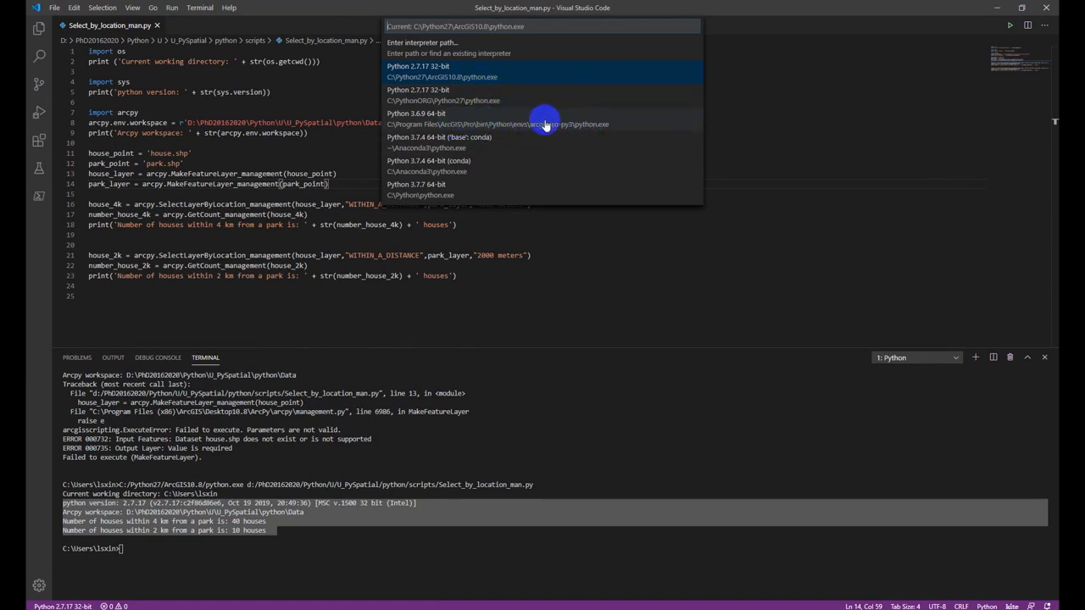
mouse_move(549, 124)
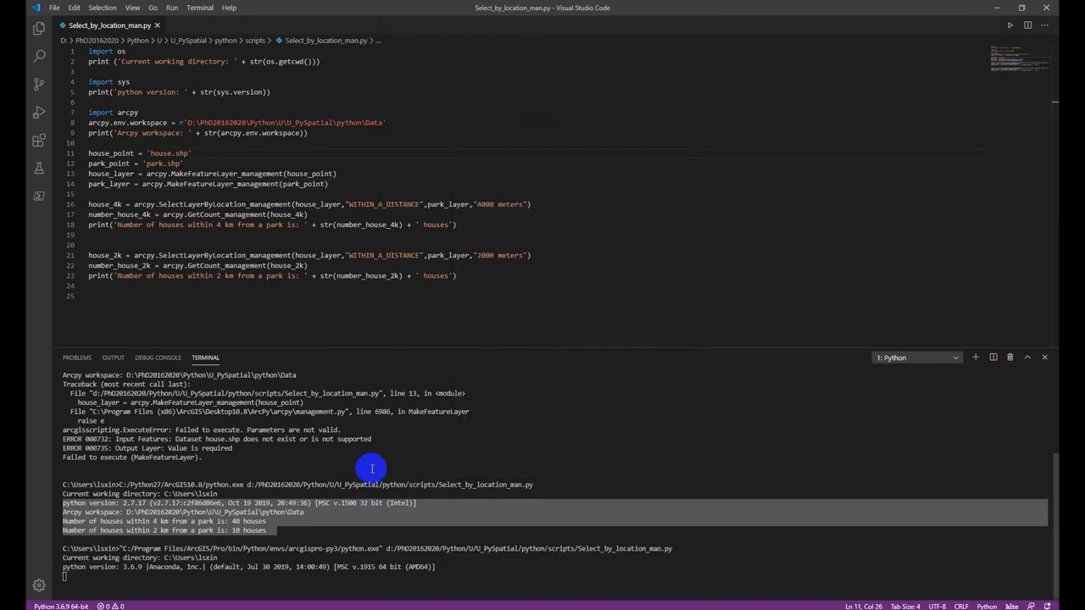
mouse_move(104, 582)
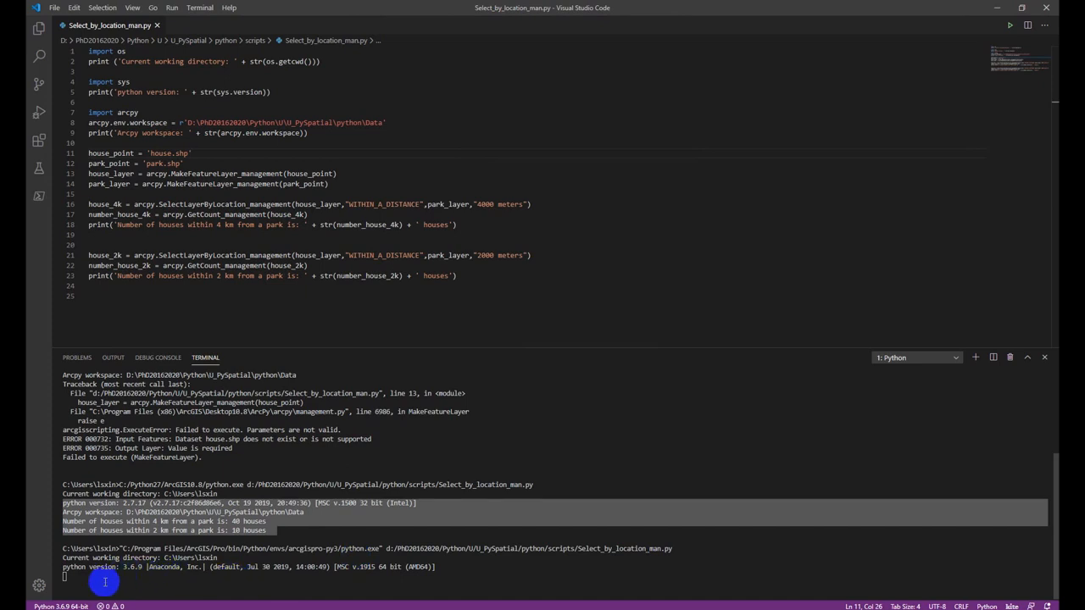